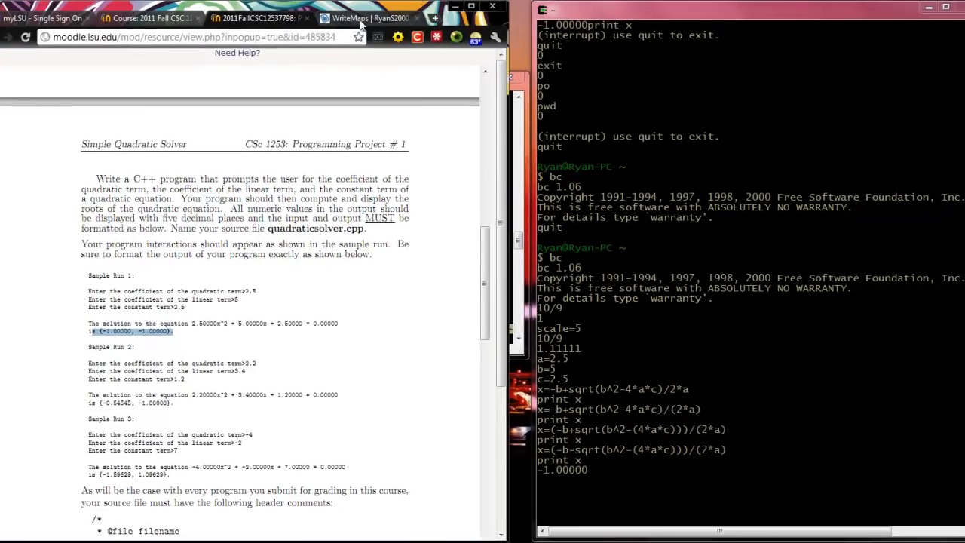
# - Switch from the Moodle assignment PDF to the proj1 sitemap in WriteMaps
pyautogui.click(356, 18)
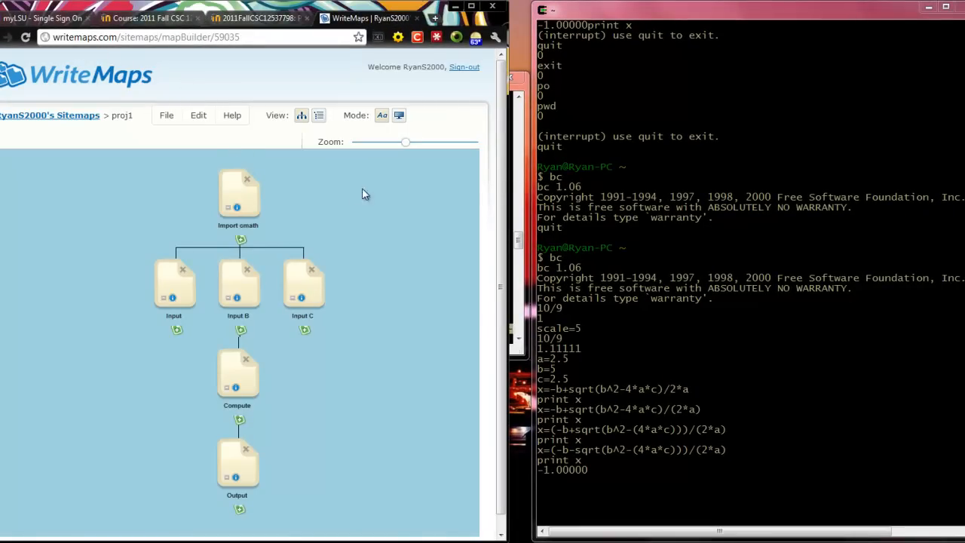
pyautogui.scroll(-3)
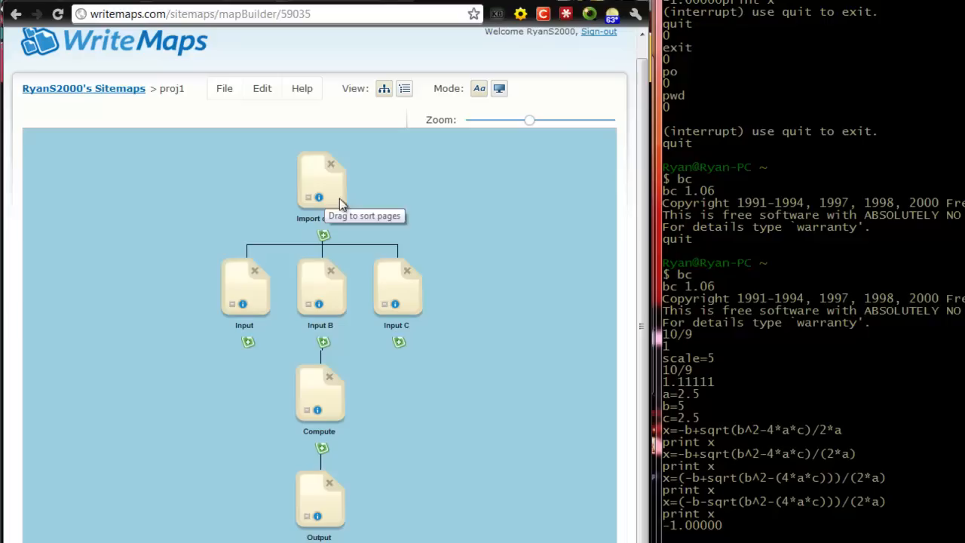
pyautogui.moveTo(429, 206)
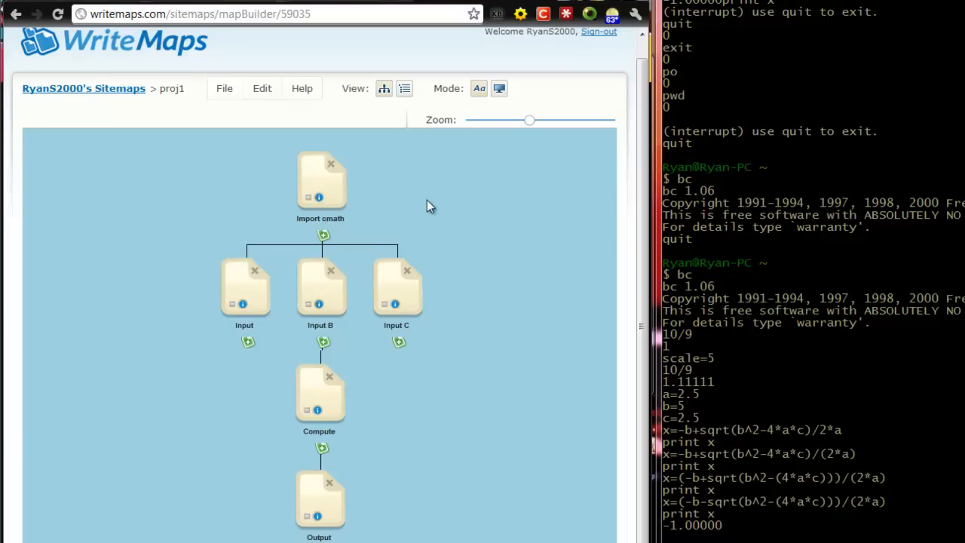
pyautogui.moveTo(420, 244)
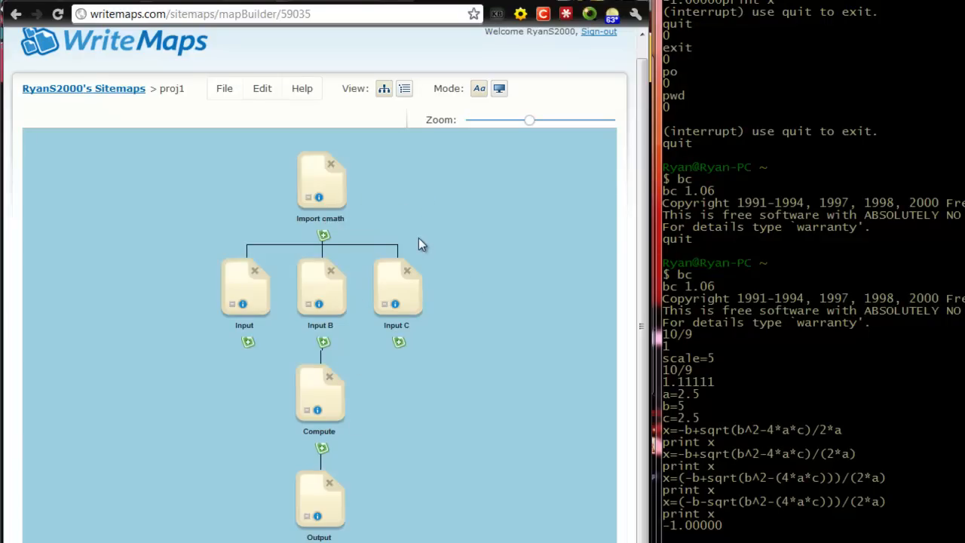
pyautogui.moveTo(378, 220)
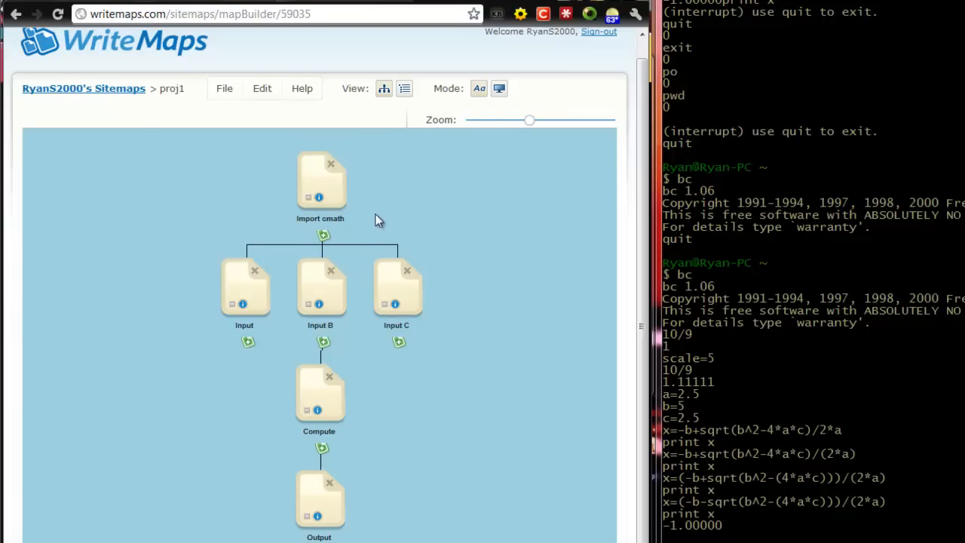
pyautogui.moveTo(341, 223)
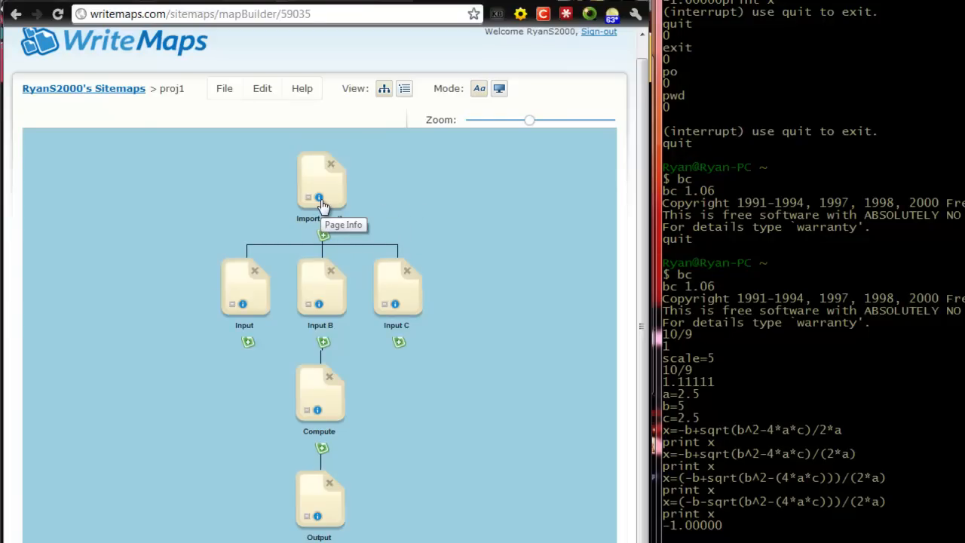
pyautogui.click(317, 197)
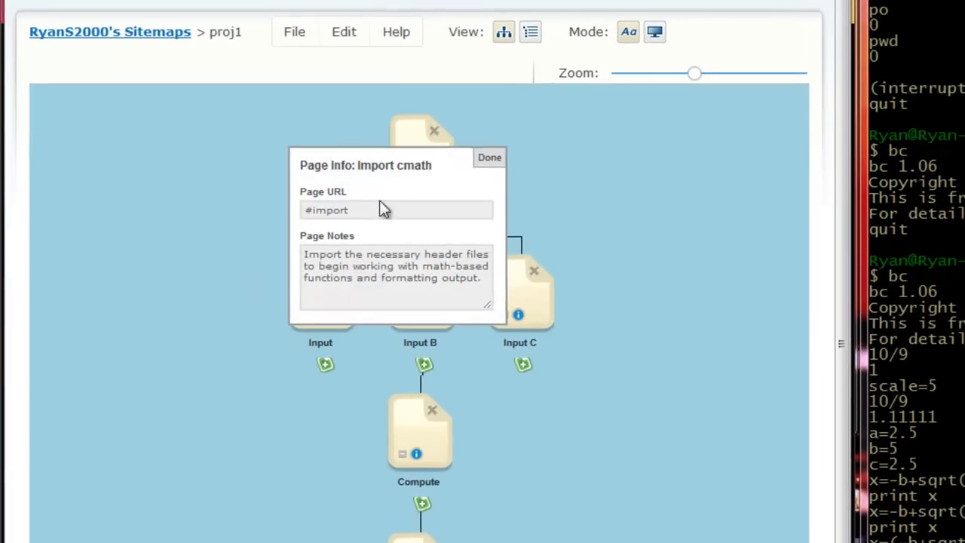
pyautogui.moveTo(485, 172)
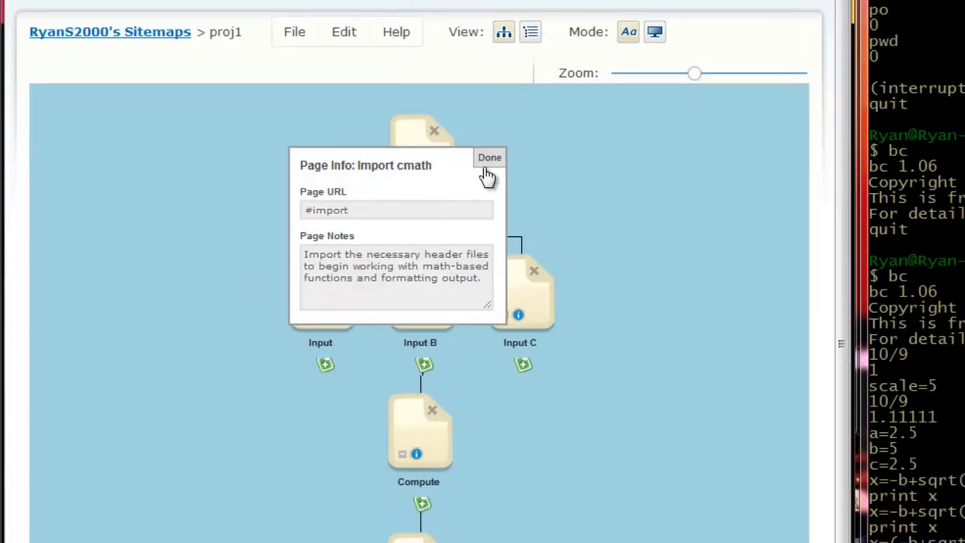
pyautogui.moveTo(473, 173)
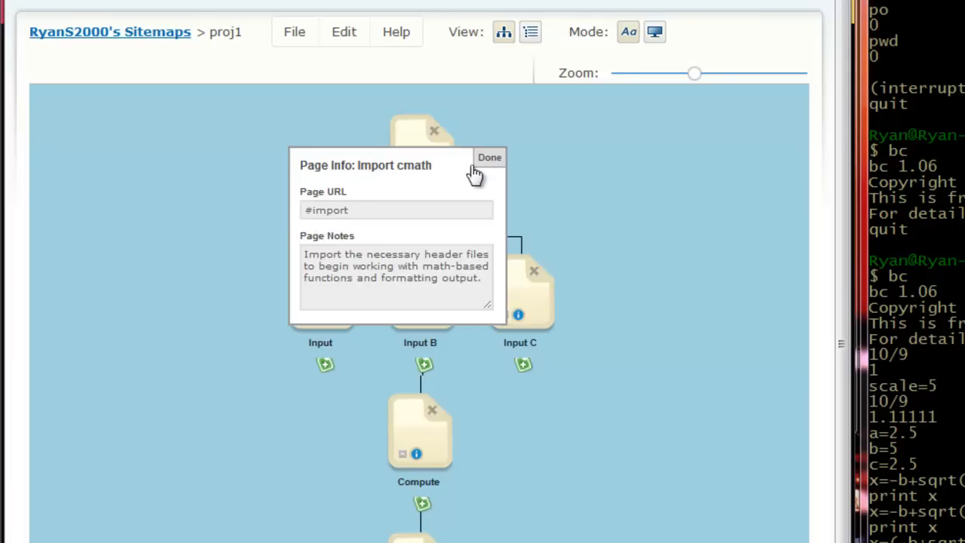
pyautogui.click(488, 158)
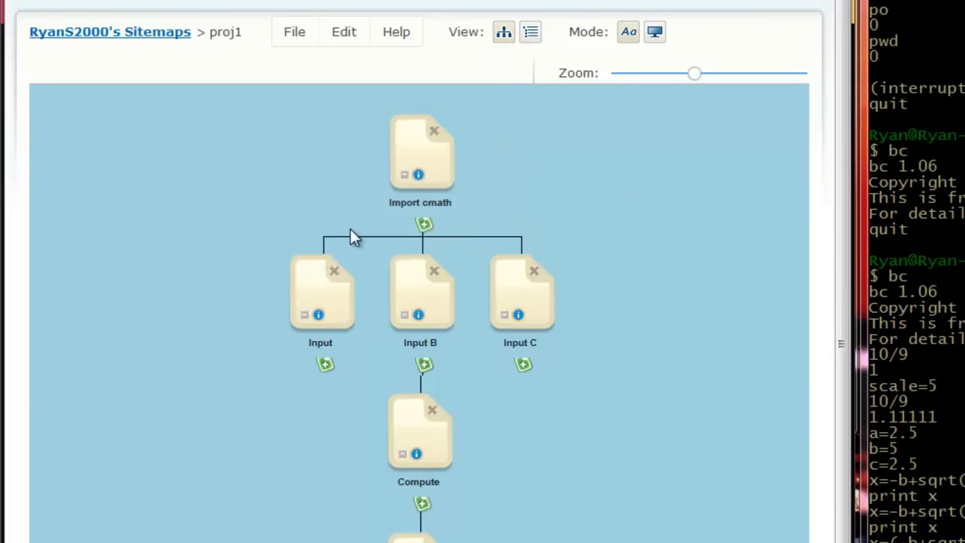
pyautogui.moveTo(256, 257)
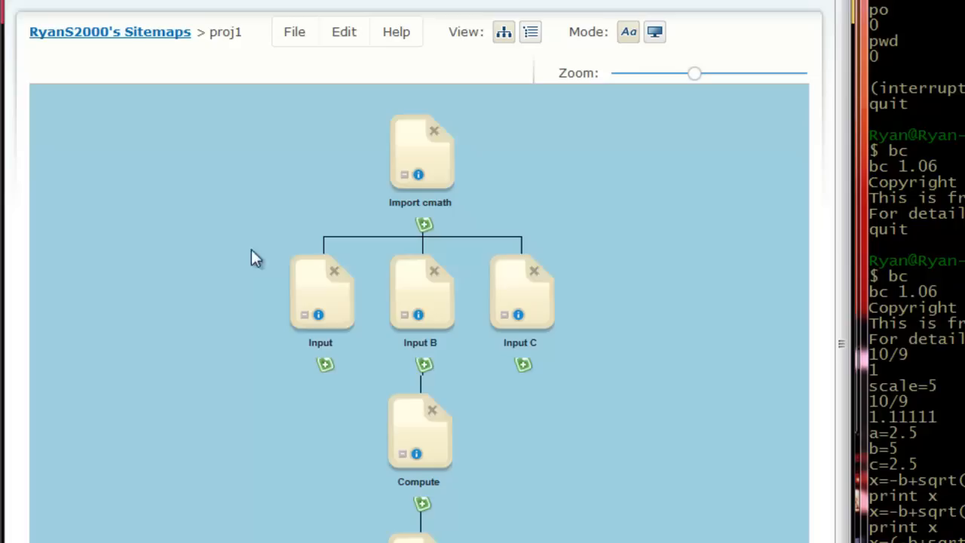
pyautogui.moveTo(460, 251)
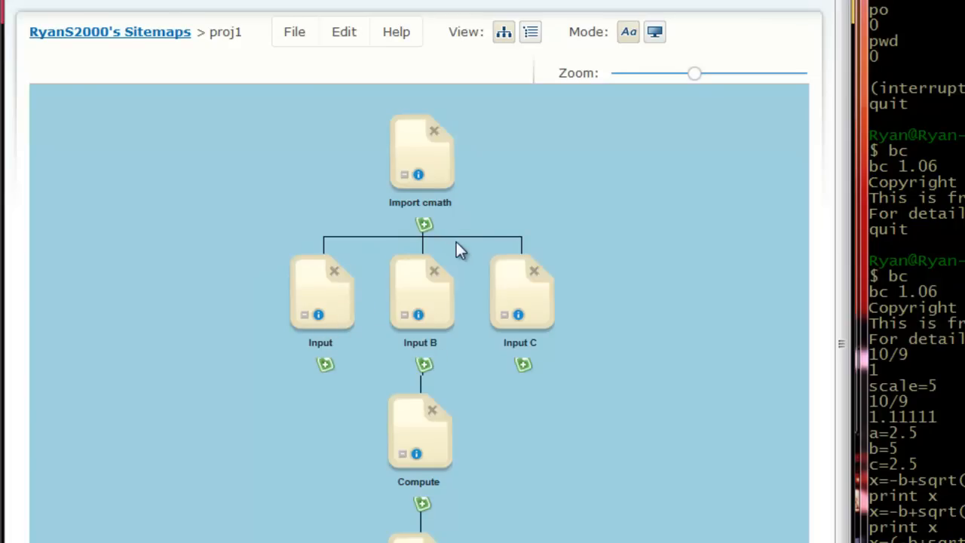
pyautogui.moveTo(330, 359)
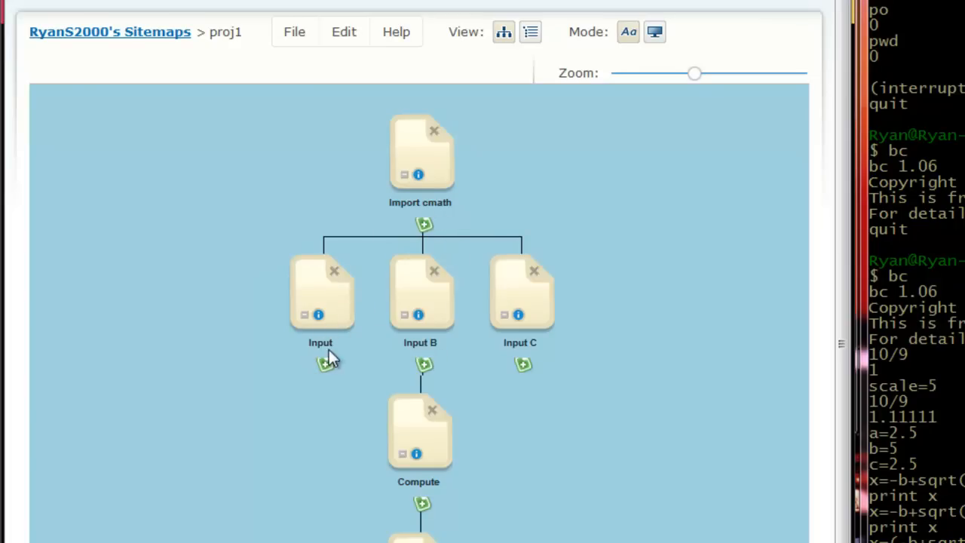
pyautogui.moveTo(531, 307)
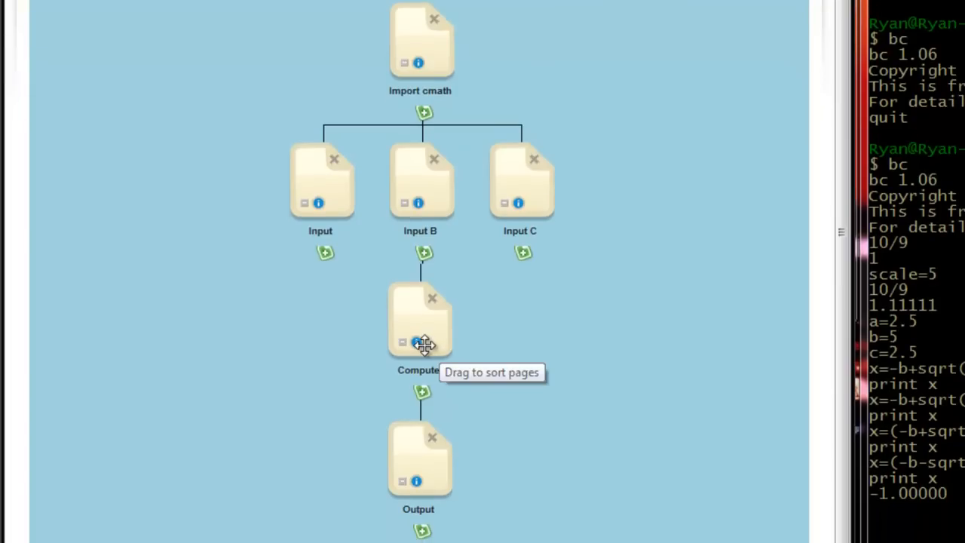
pyautogui.click(419, 342)
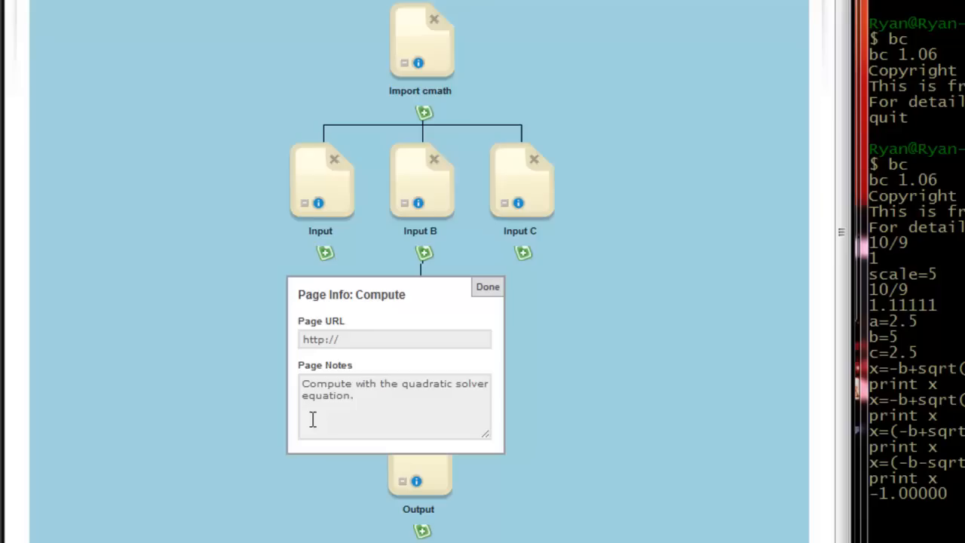
pyautogui.click(487, 287)
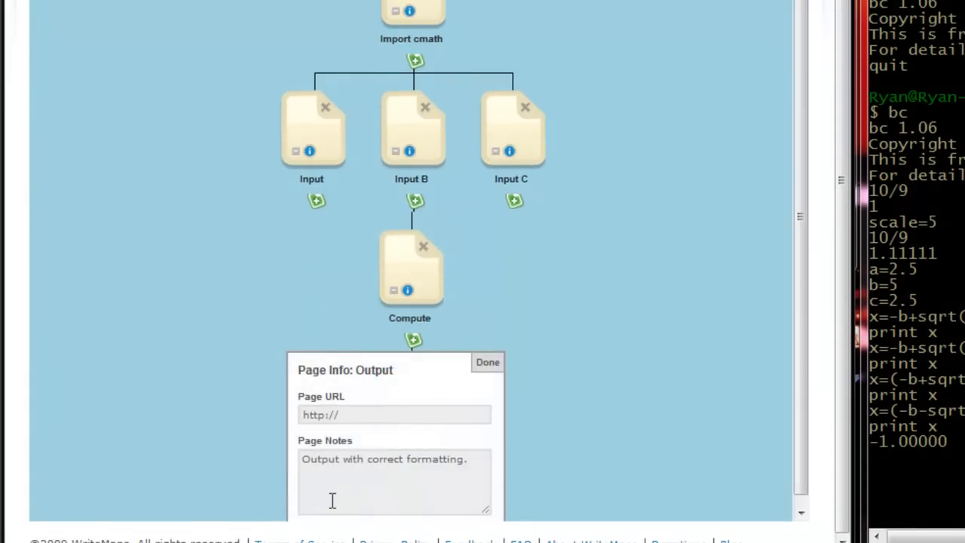
pyautogui.click(487, 361)
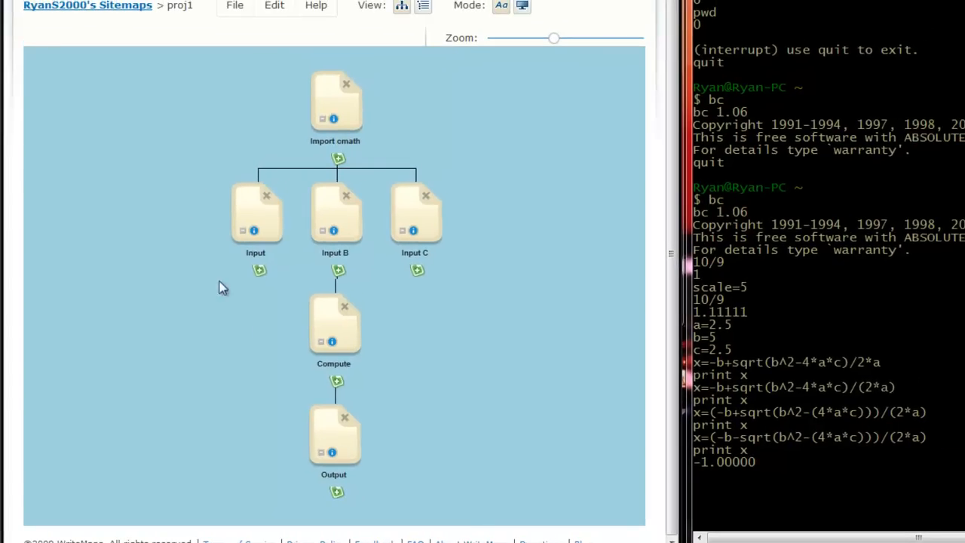
pyautogui.moveTo(271, 184)
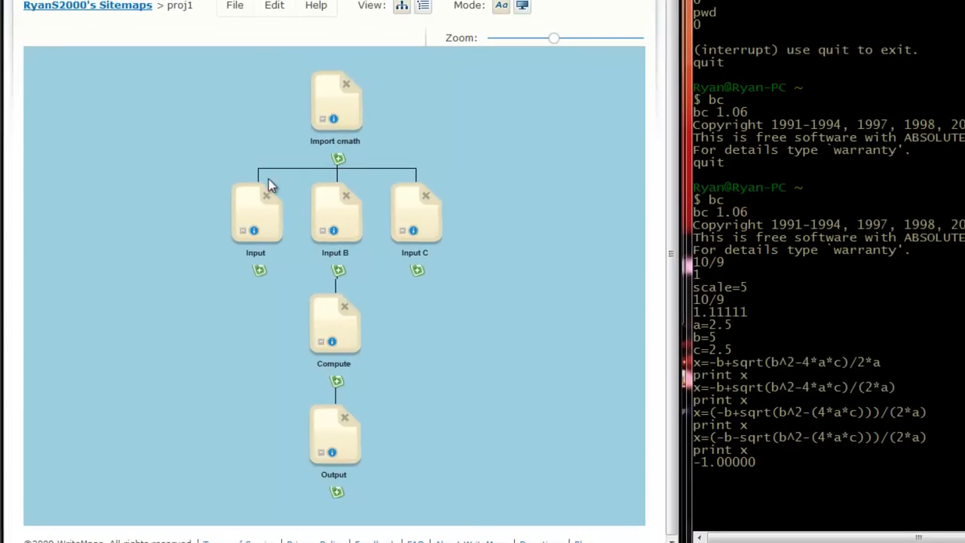
pyautogui.moveTo(431, 202)
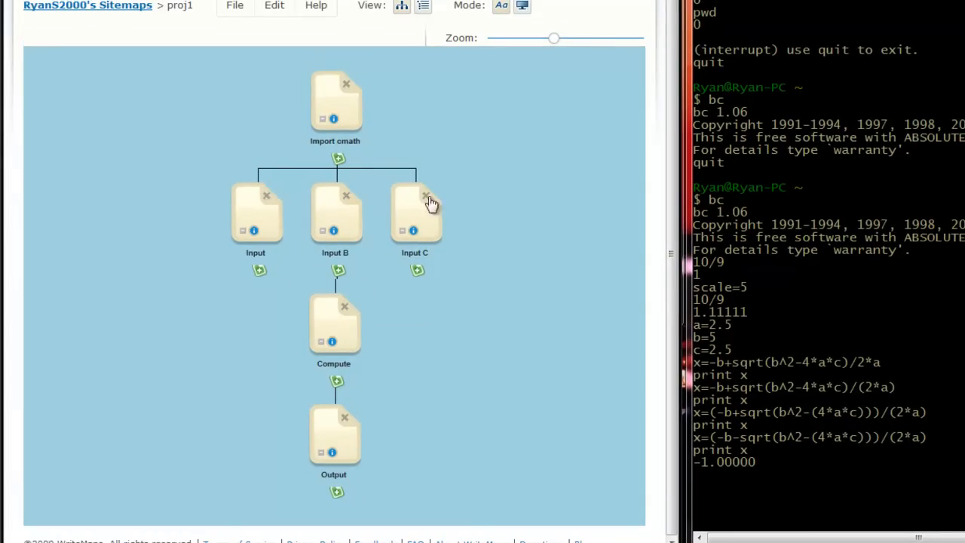
pyautogui.moveTo(497, 201)
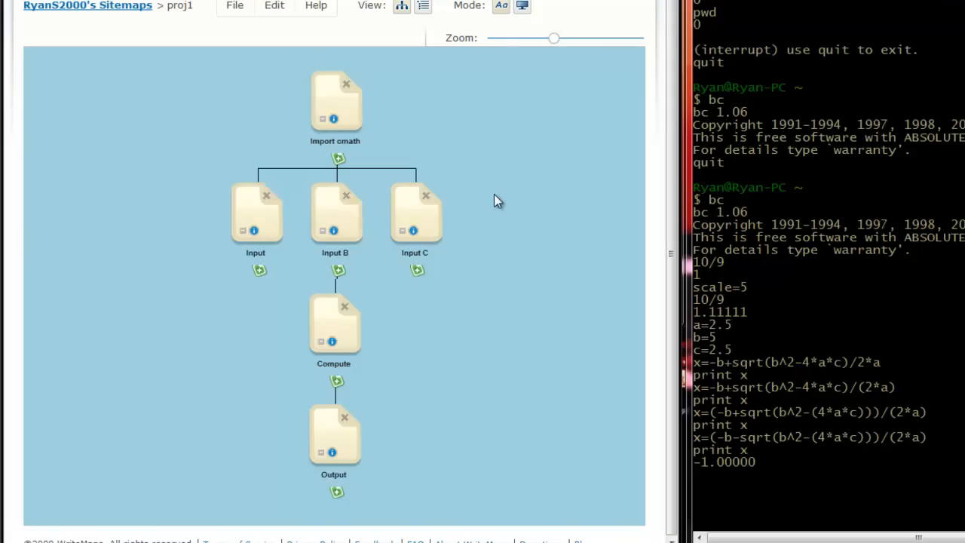
pyautogui.moveTo(546, 264)
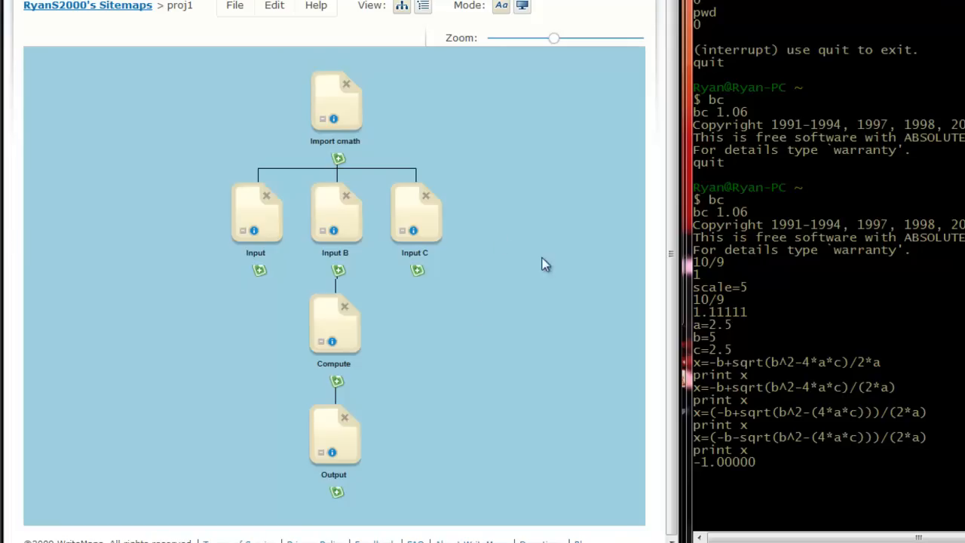
pyautogui.moveTo(425, 316)
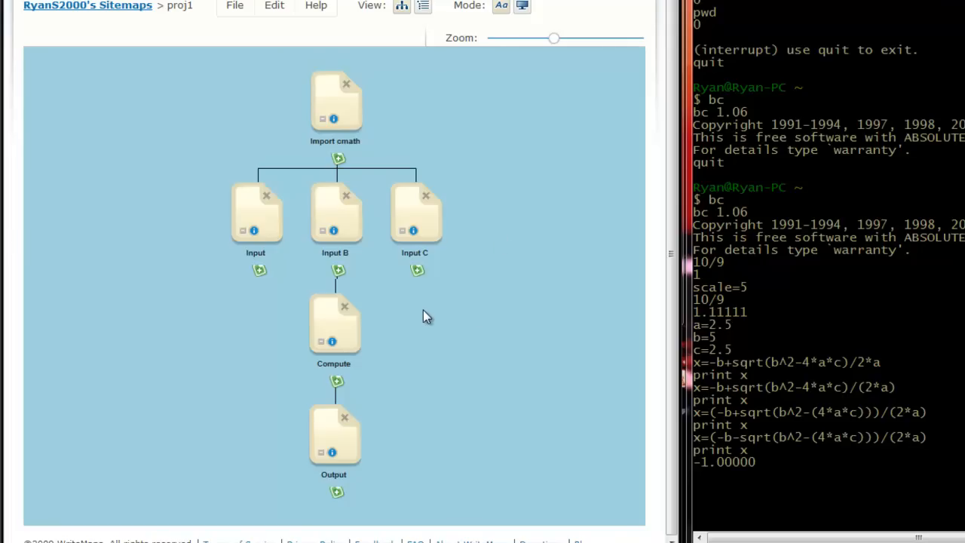
pyautogui.moveTo(449, 344)
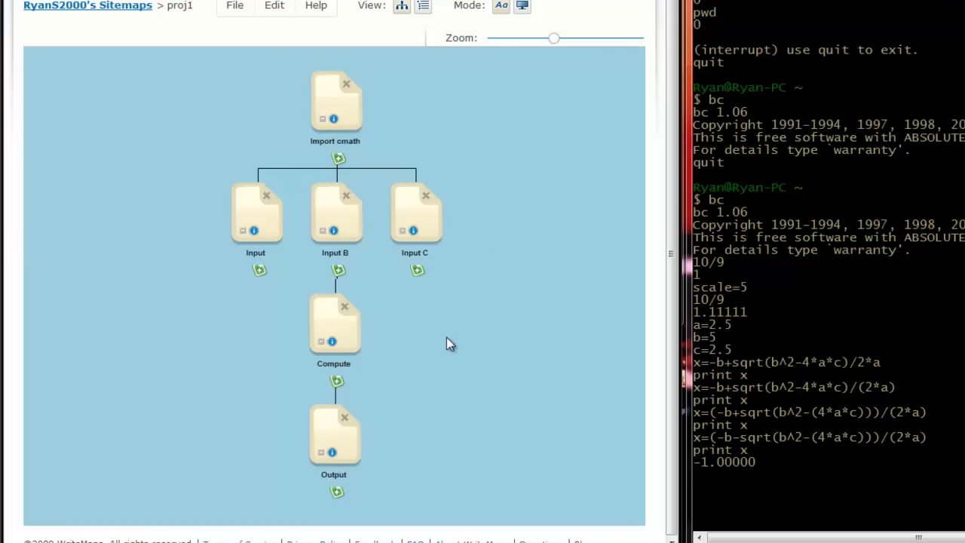
pyautogui.moveTo(354, 344)
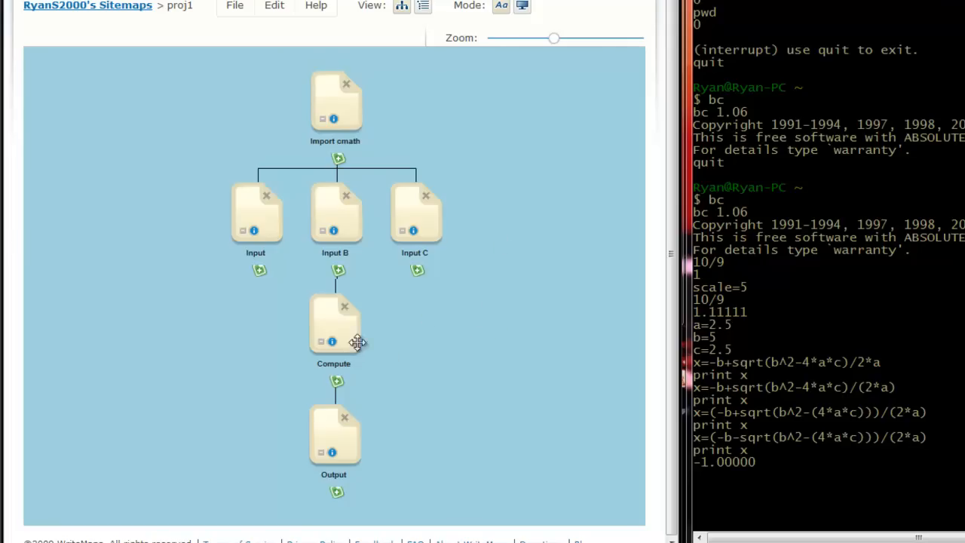
pyautogui.moveTo(707, 400)
pyautogui.write('quit')
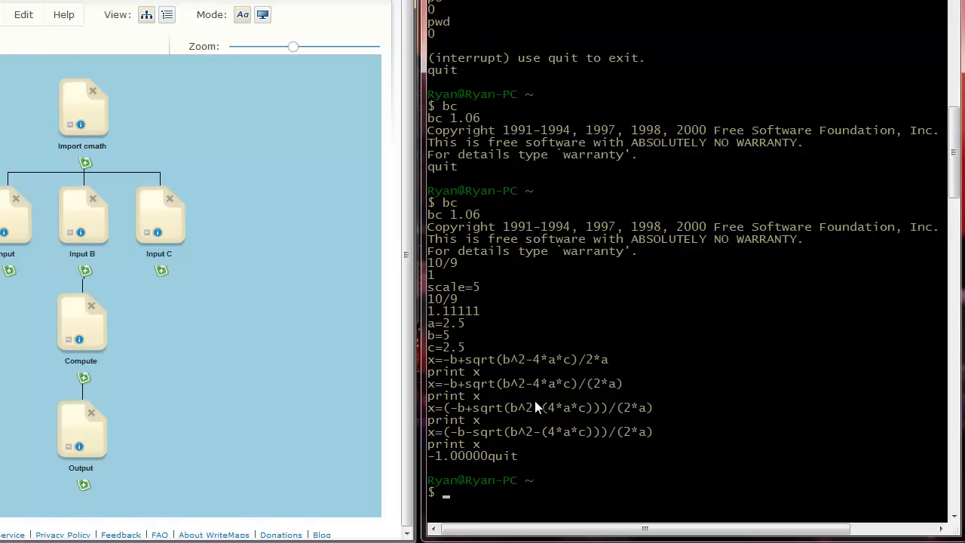
pyautogui.moveTo(509, 488)
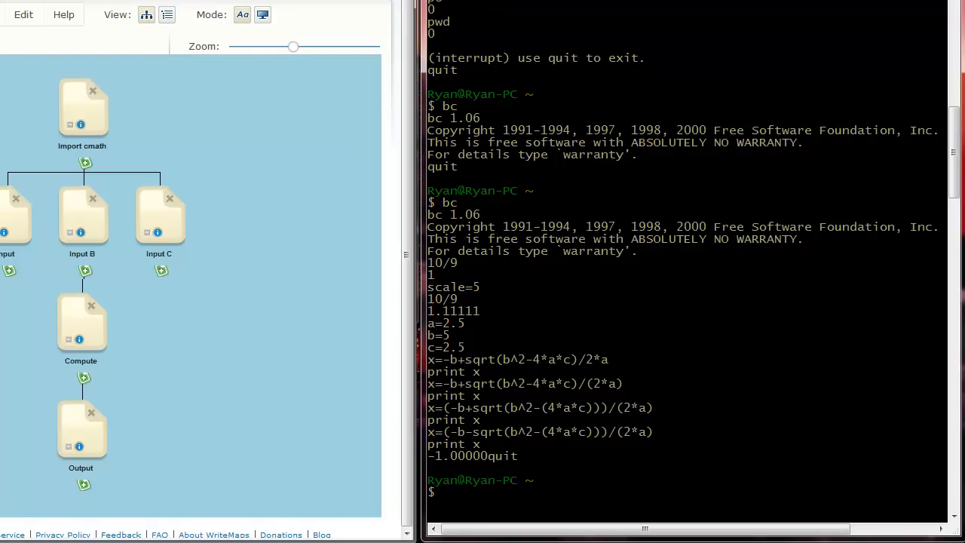
pyautogui.moveTo(465, 377)
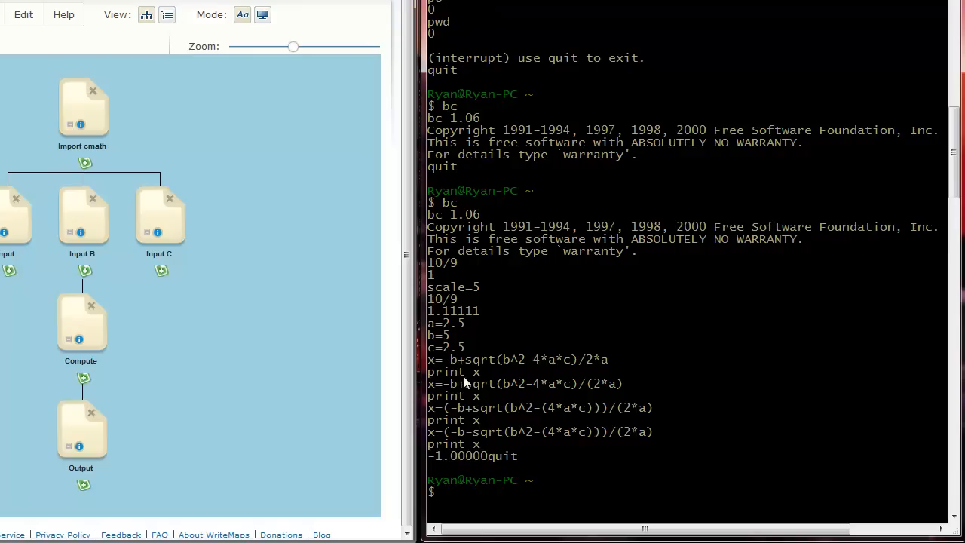
pyautogui.moveTo(504, 499)
pyautogui.write('bc')
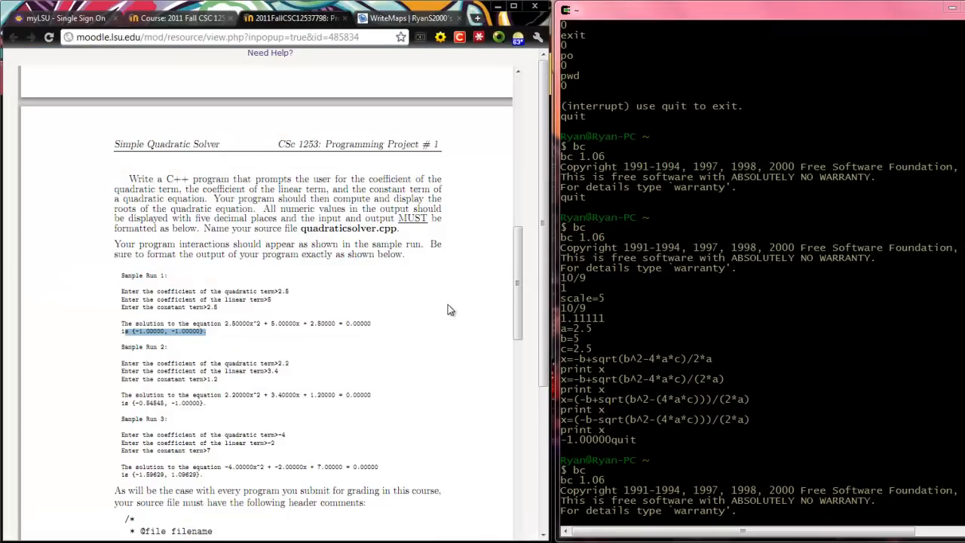
pyautogui.moveTo(238, 286)
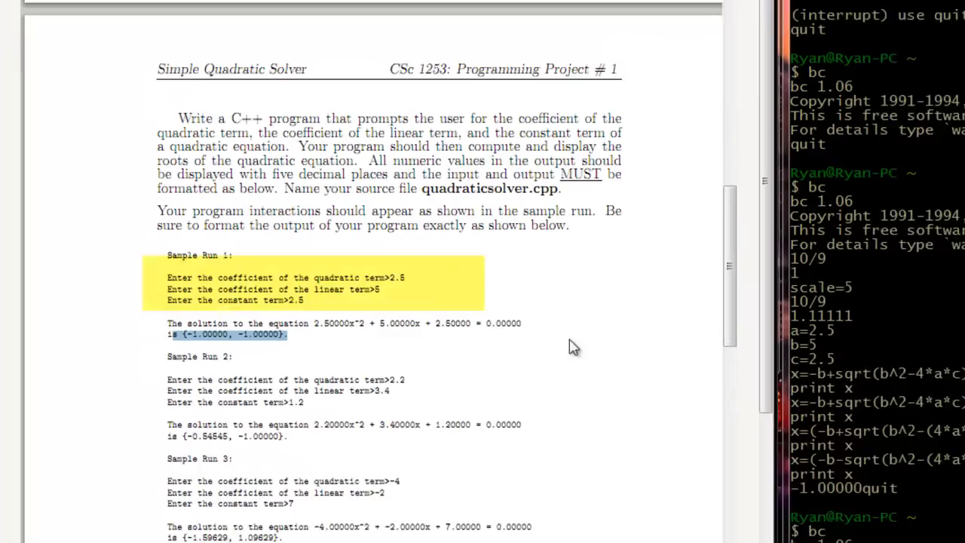
pyautogui.scroll(-3)
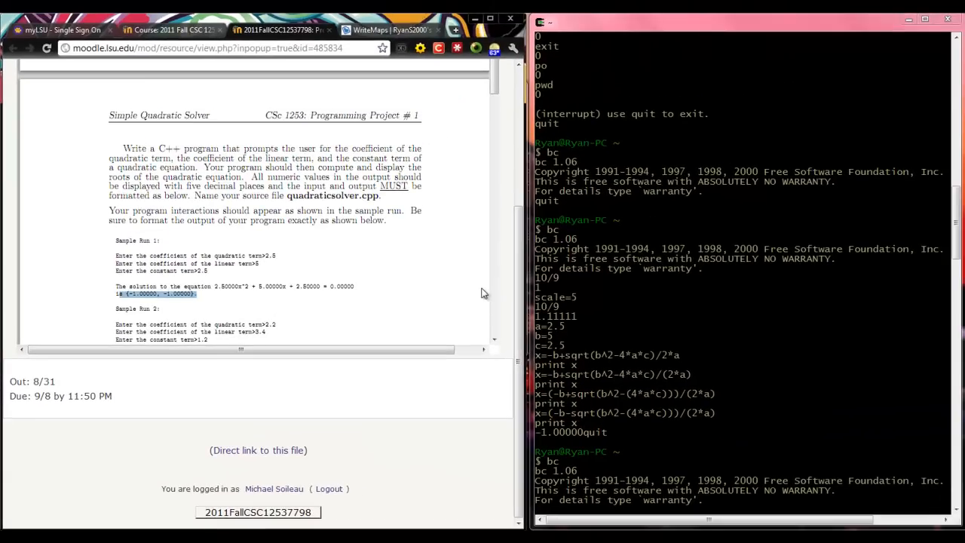
pyautogui.scroll(-3)
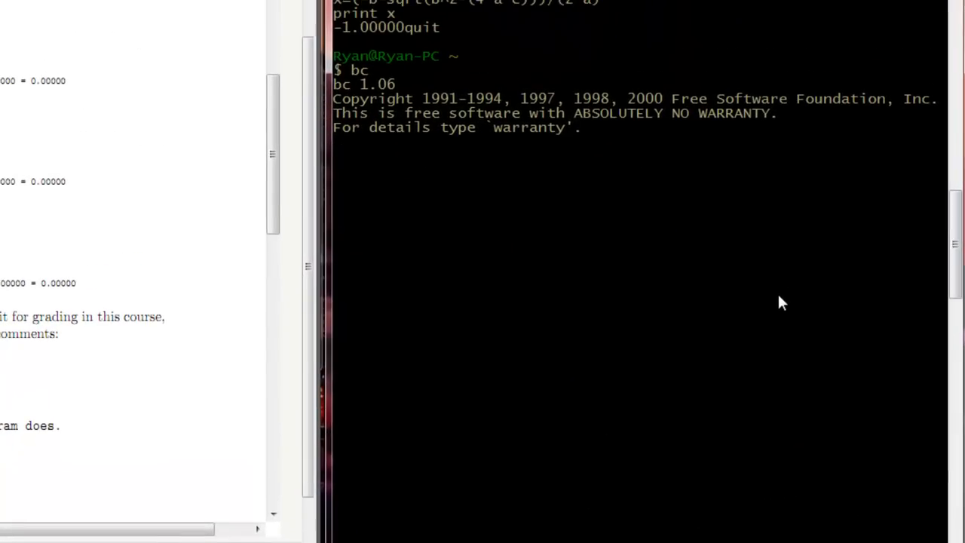
# - Assign the coefficients a=2.5, b=5 and c=2.5 in bc
pyautogui.write('a=2.5')
pyautogui.write('c=2.5')
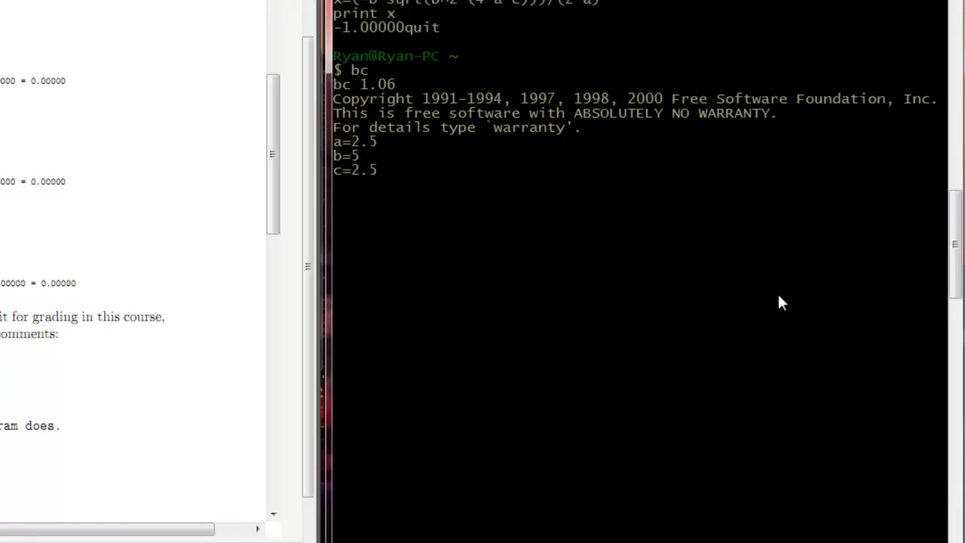
pyautogui.scroll(3)
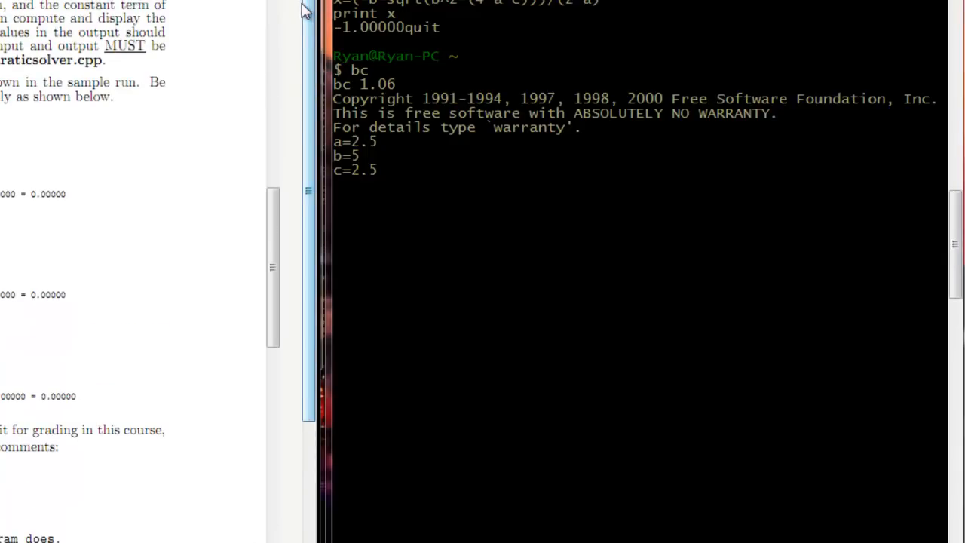
pyautogui.scroll(-3)
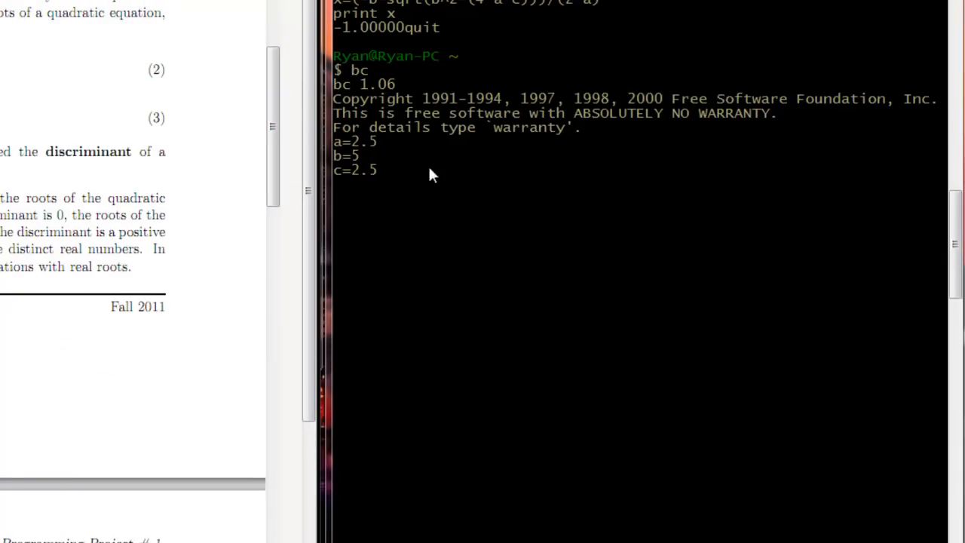
# - Assign x the unparenthesized root formula -b+sqrt(b^2-4*a*c)/2*a
pyautogui.write('x=')
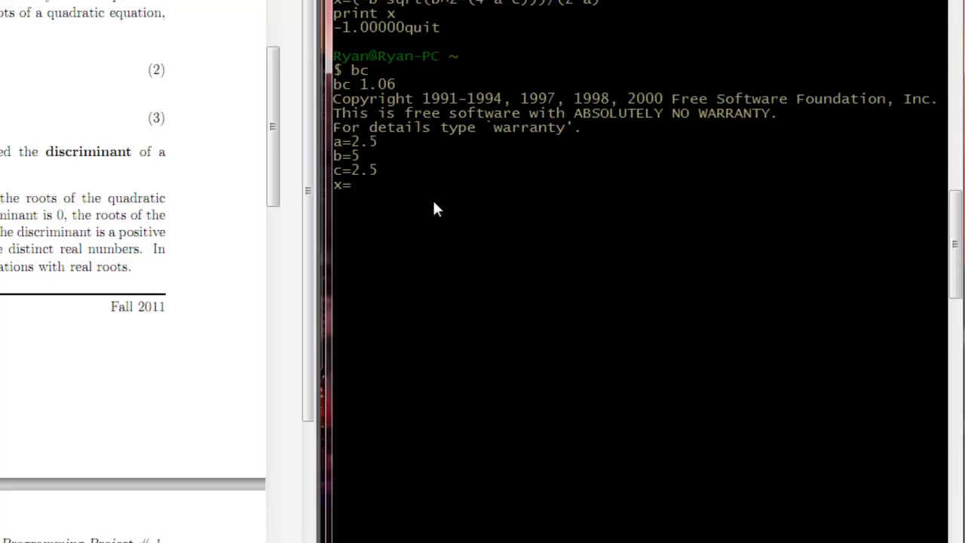
pyautogui.write('-b+')
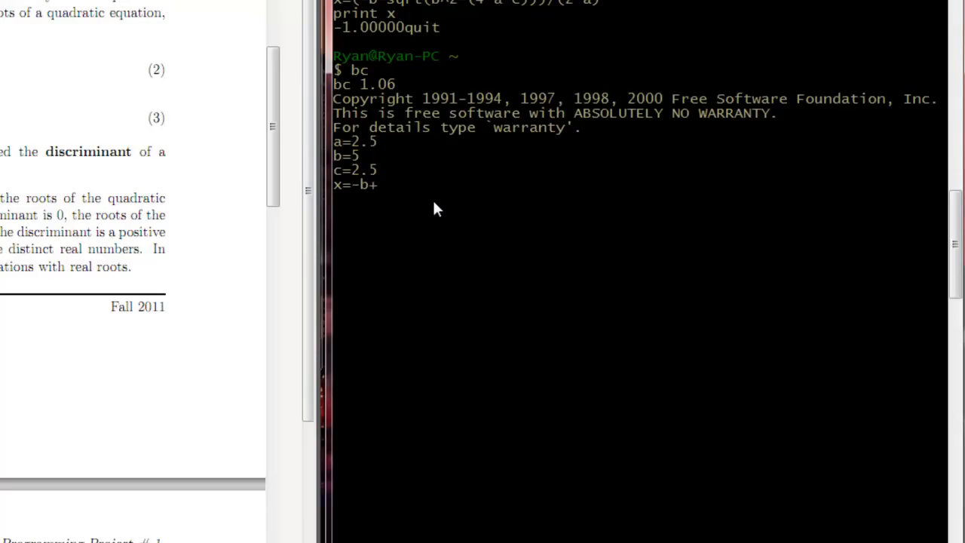
pyautogui.write('sqrt(')
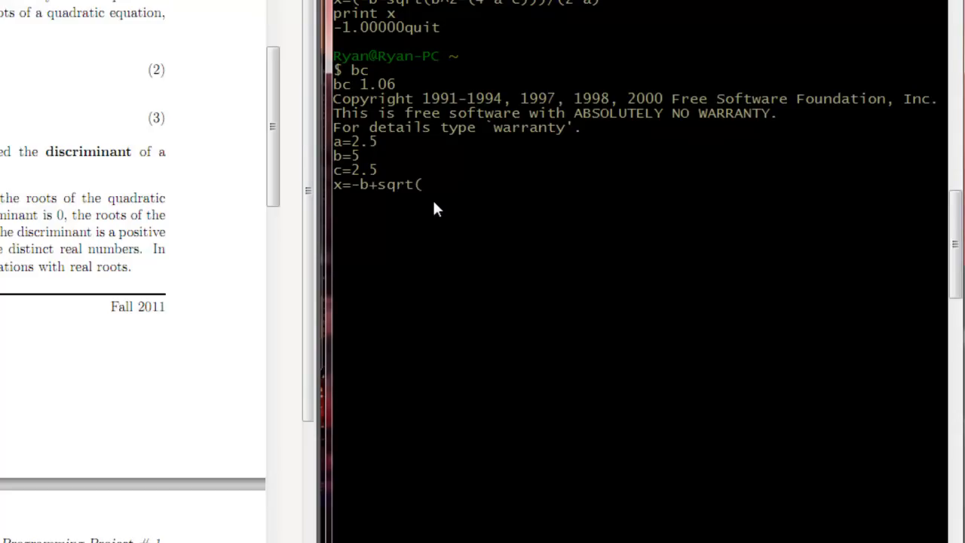
pyautogui.write('b')
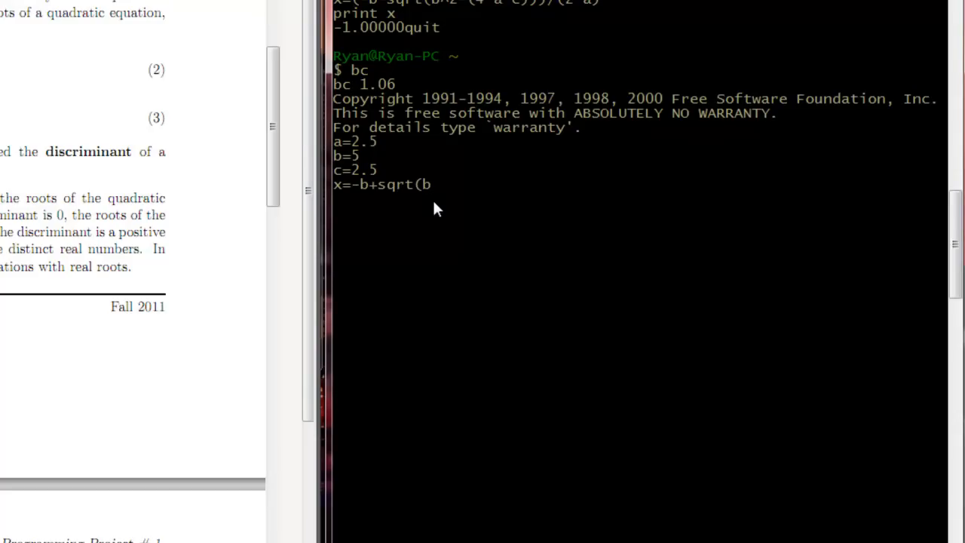
pyautogui.write('^2')
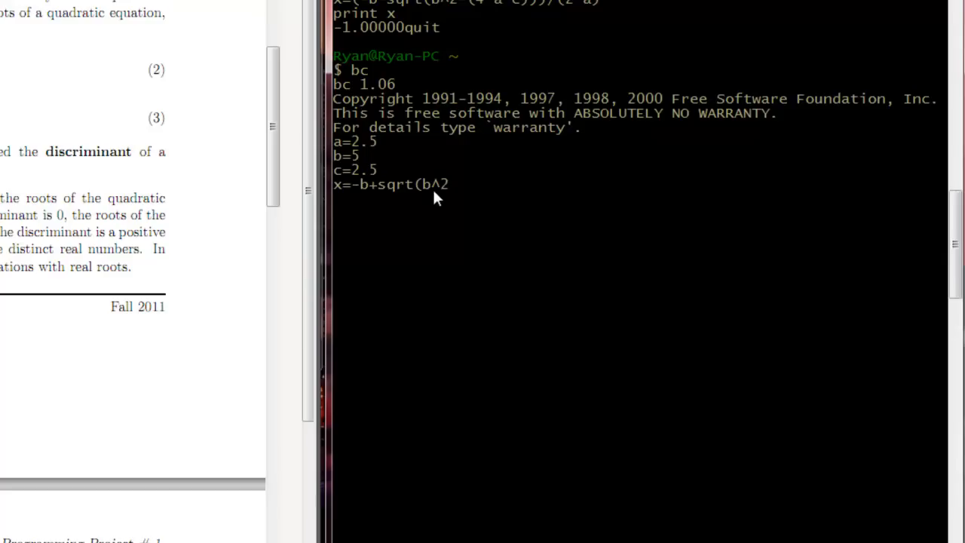
pyautogui.moveTo(458, 193)
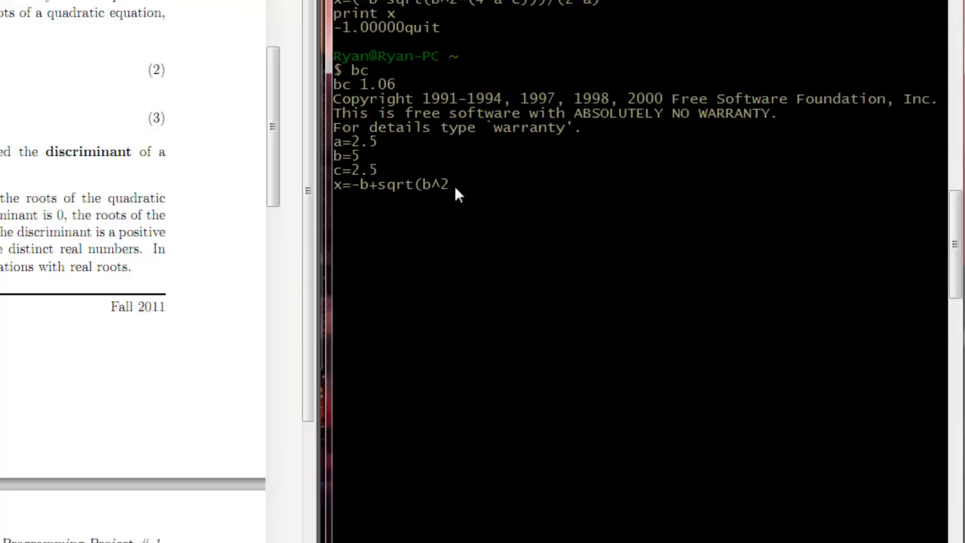
pyautogui.write('pow(')
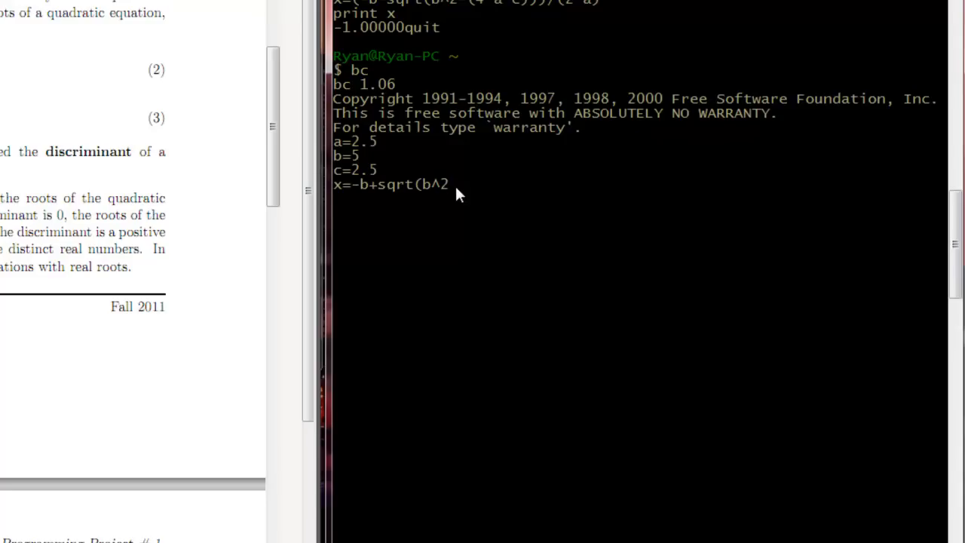
pyautogui.write('-4*a')
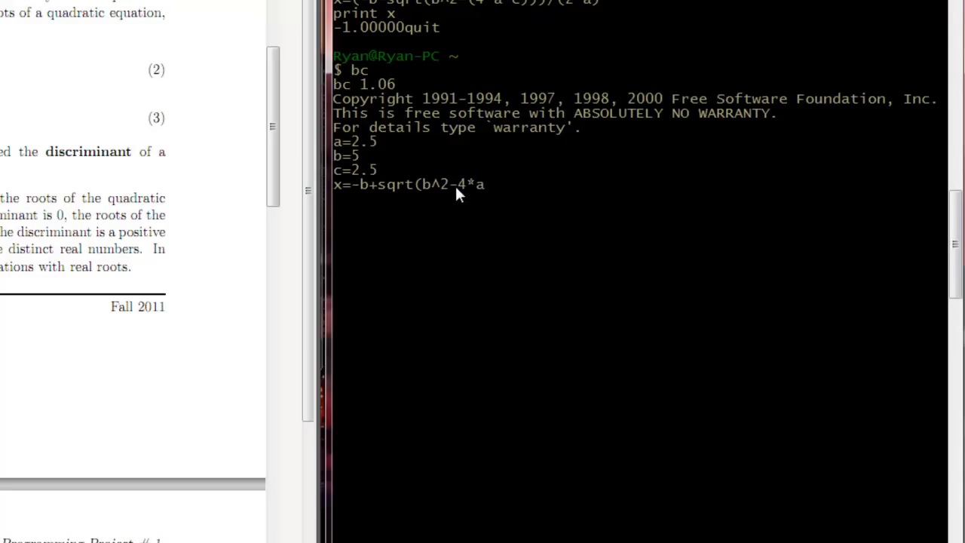
pyautogui.write('*c')
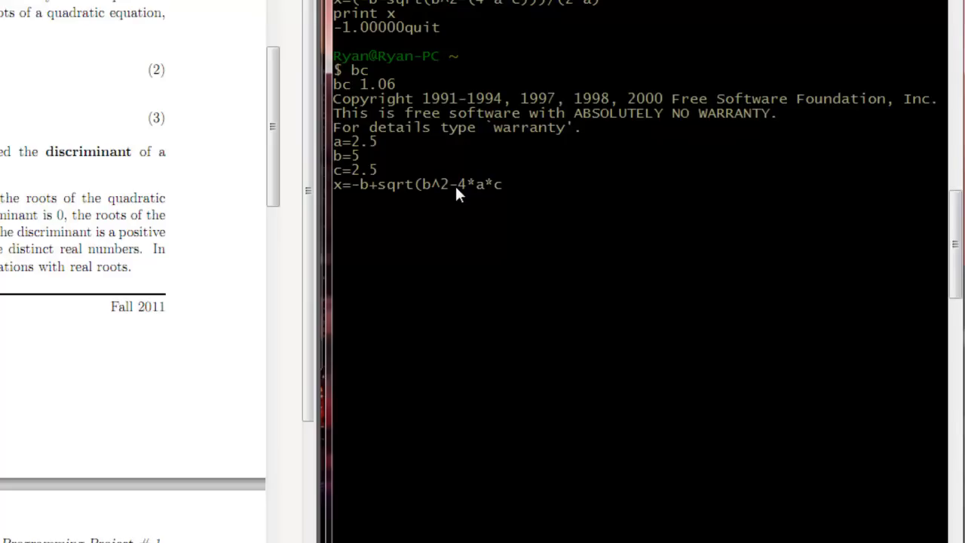
pyautogui.write(')/')
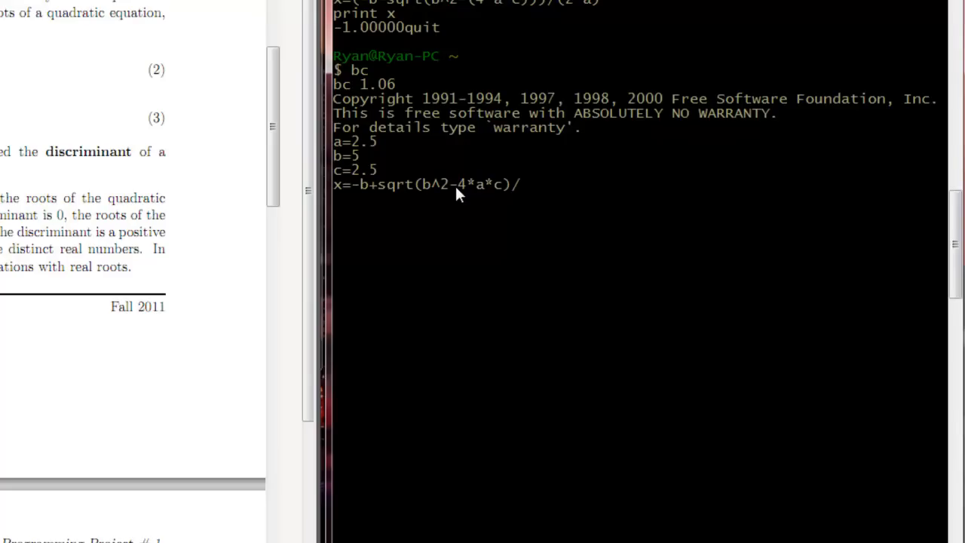
pyautogui.write('2*')
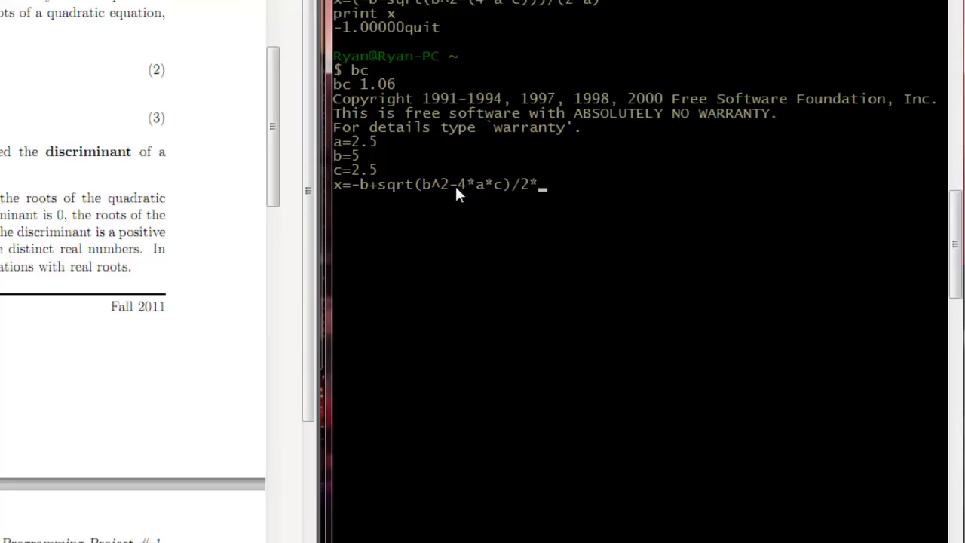
pyautogui.write('a')
pyautogui.write('print x')
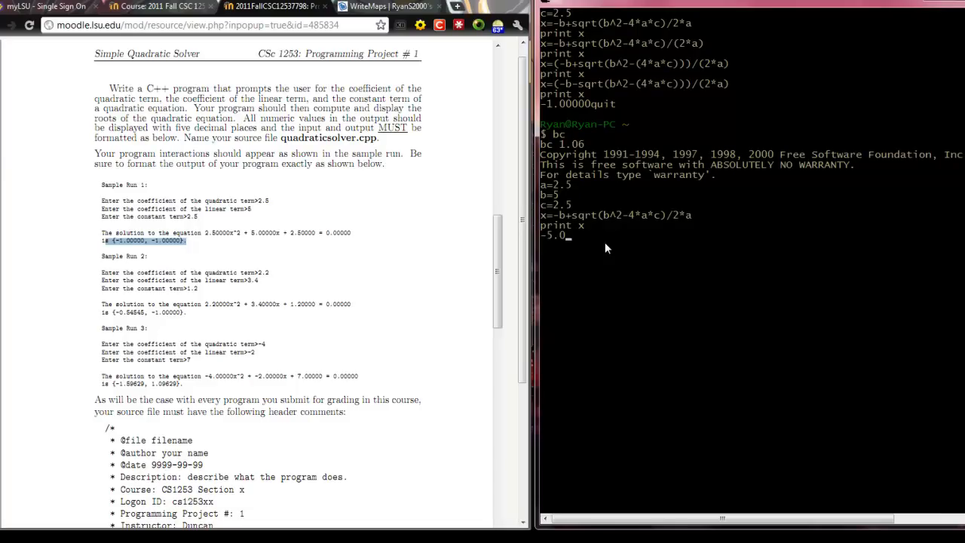
pyautogui.moveTo(561, 225)
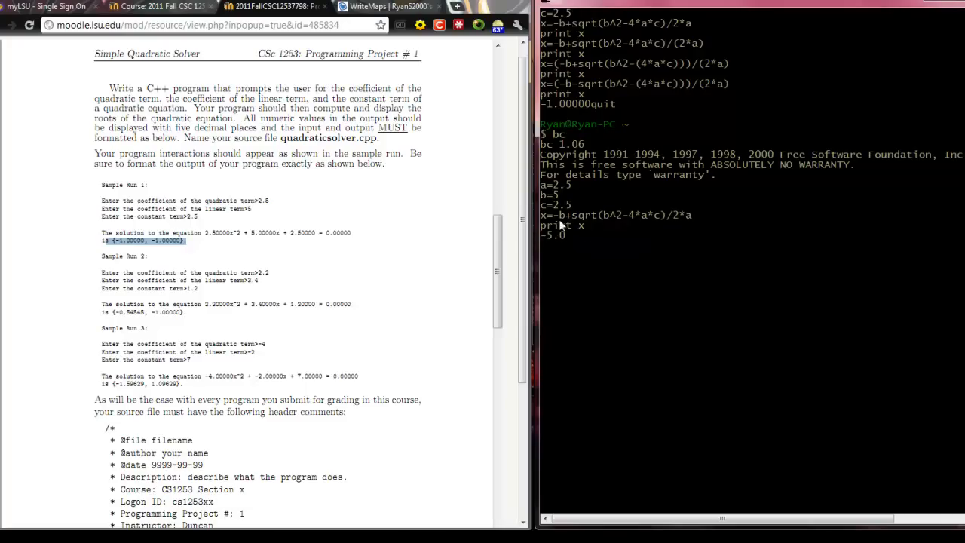
pyautogui.moveTo(633, 268)
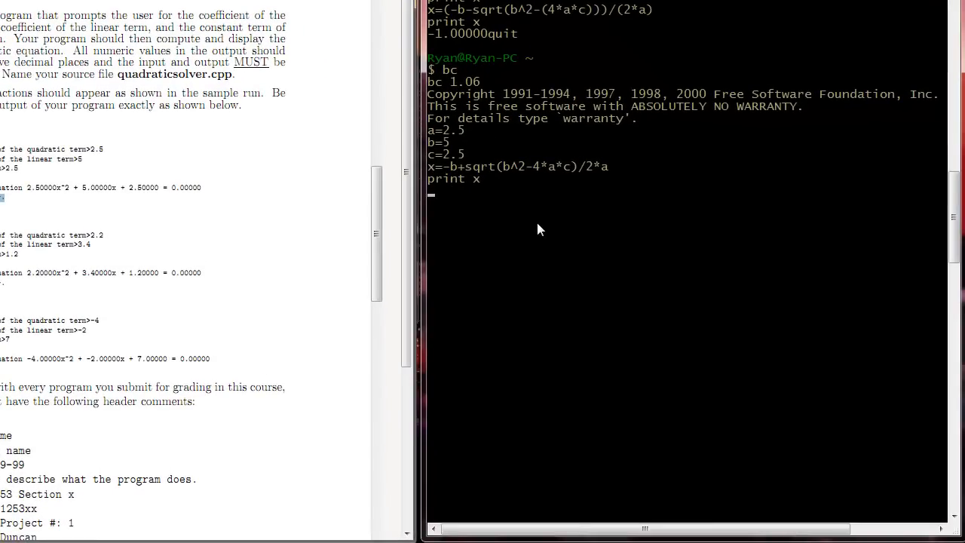
# - Evaluate 10/9 with scale=0, getting the truncated result 1
pyautogui.write('scale=5')
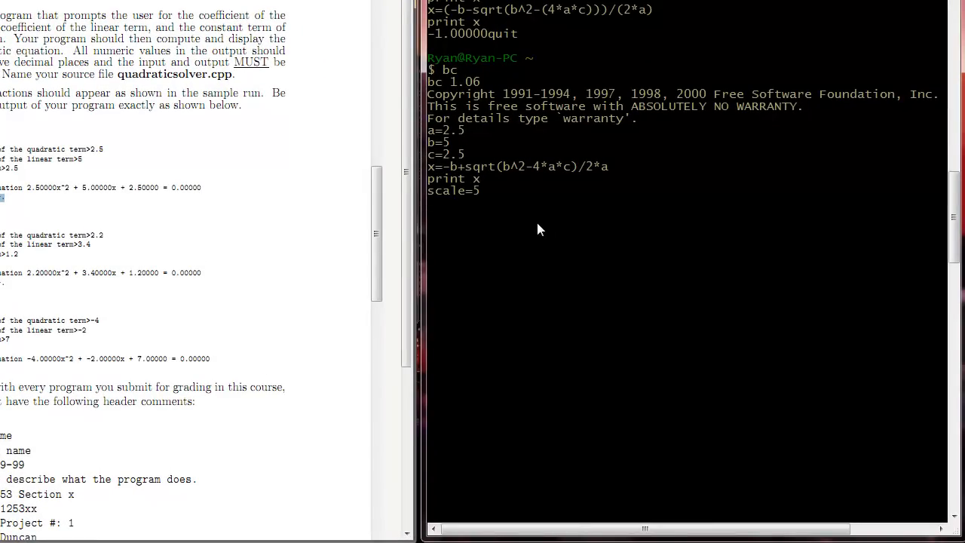
pyautogui.write('scale=0')
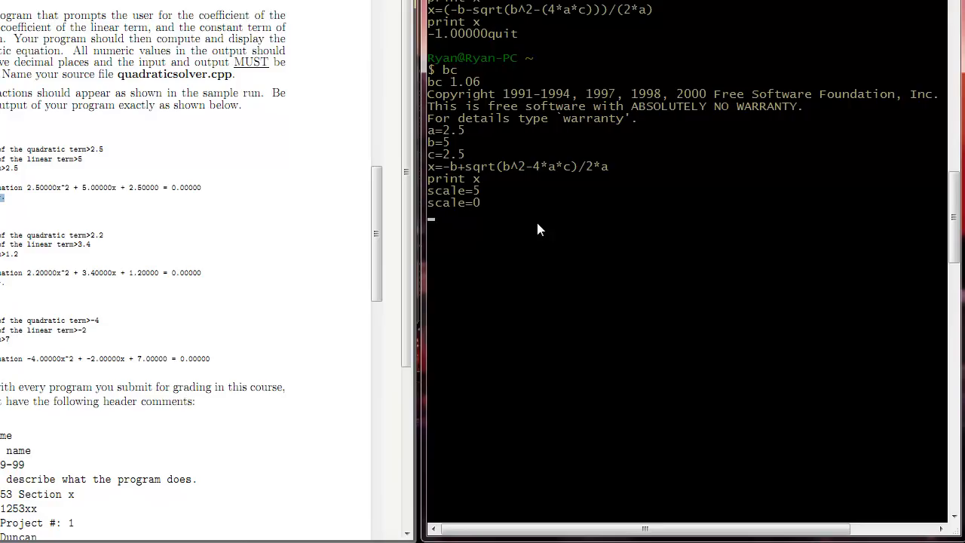
pyautogui.write('10/9')
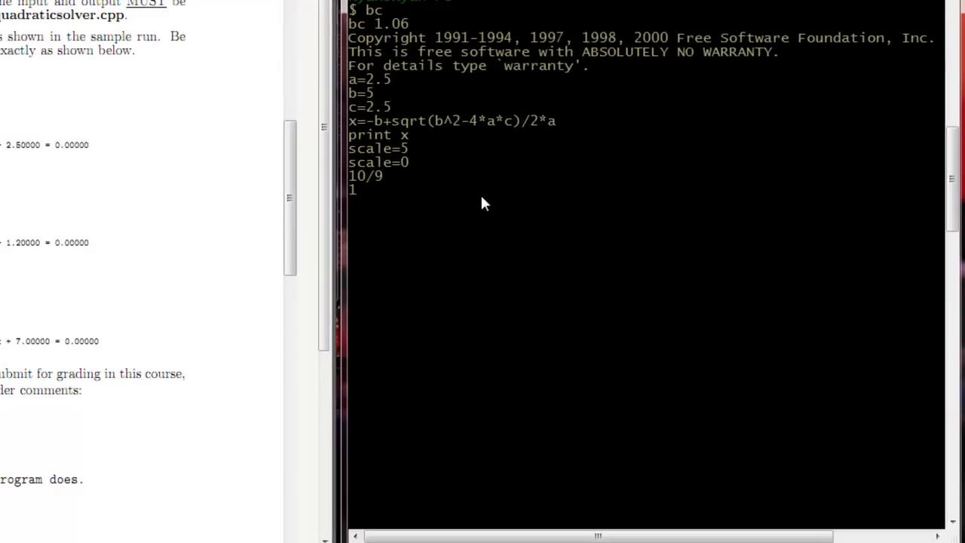
# - Re-evaluate 10/9 with scale=5, getting 1.11111
pyautogui.write('scale-')
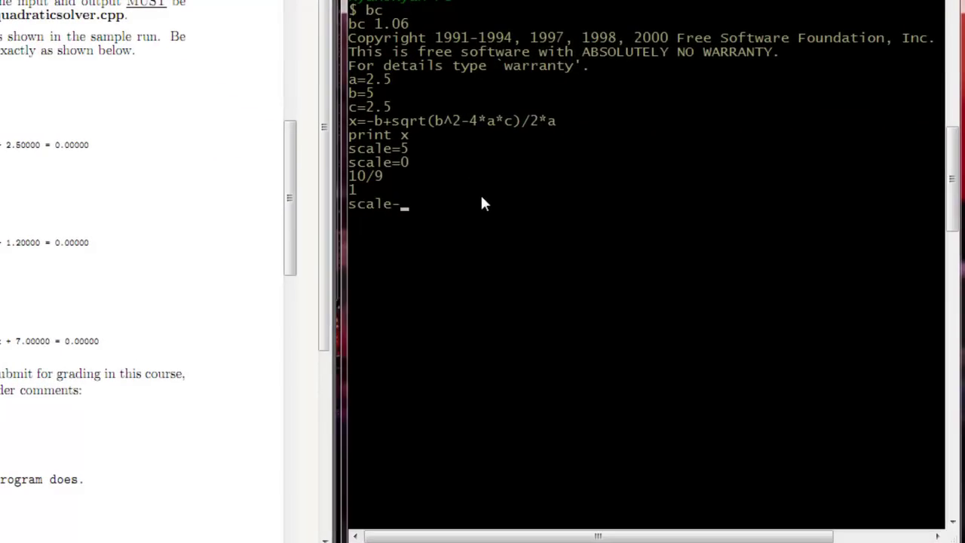
pyautogui.write('=5')
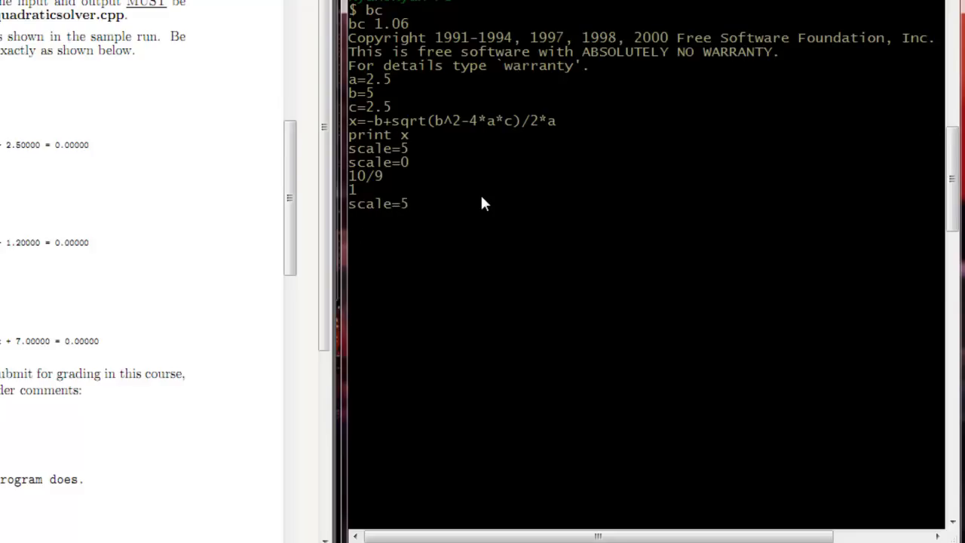
pyautogui.write('10/')
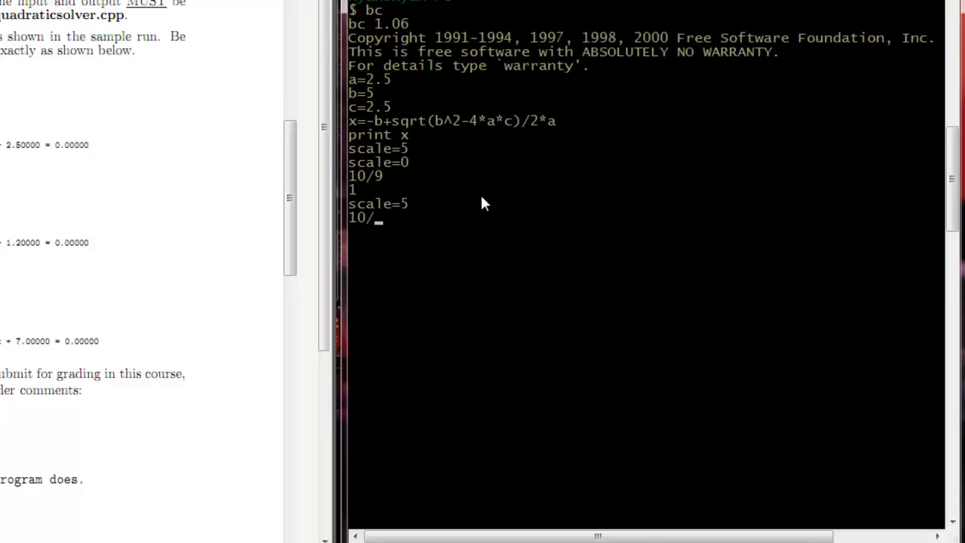
pyautogui.write('9')
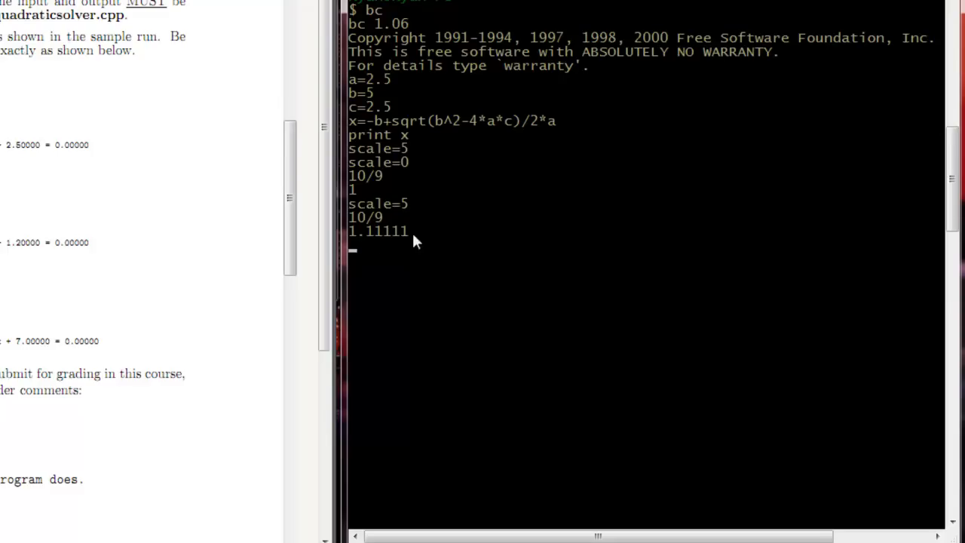
pyautogui.moveTo(376, 218)
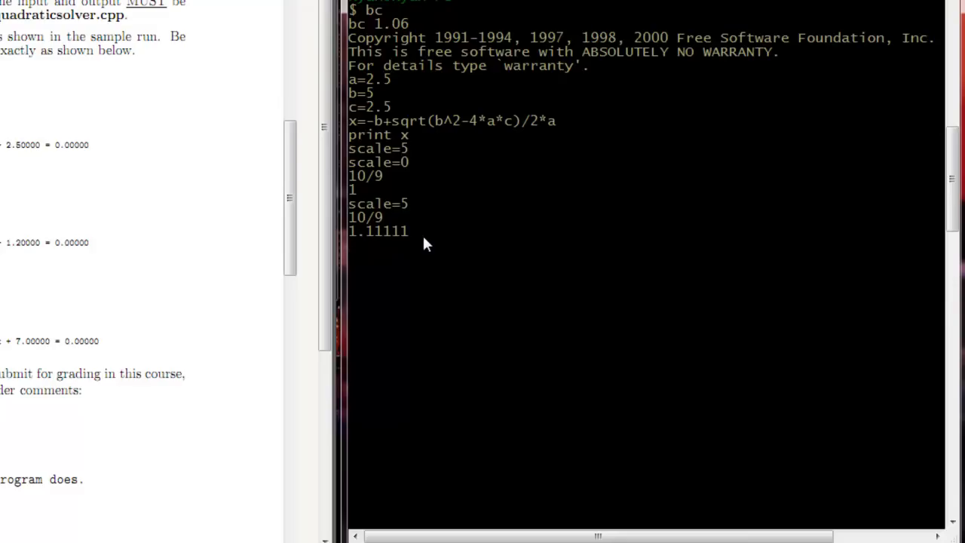
# - Re-enter the formula as x=(-b+sqrt(b^2-(4*a*c)))/(2*a) and print x
pyautogui.write('scale=0')
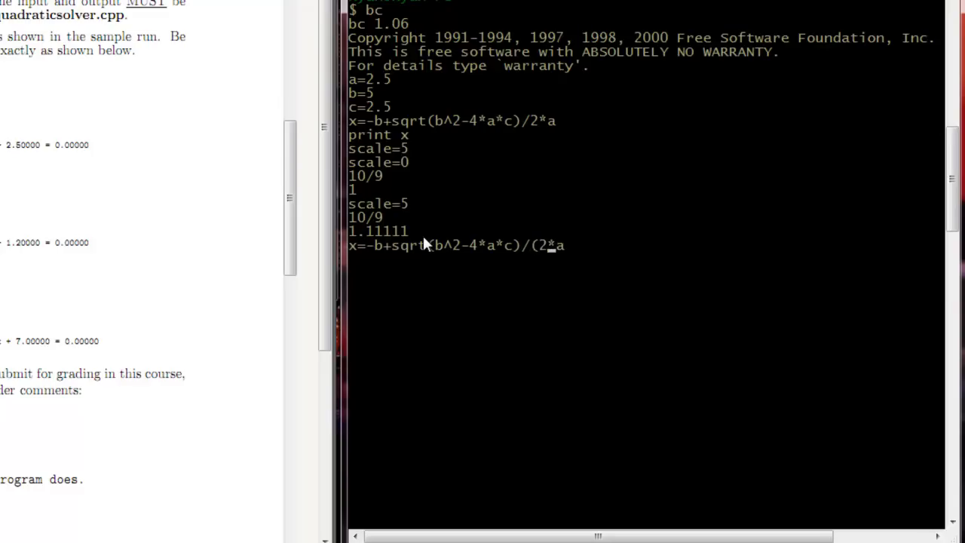
pyautogui.write(')')
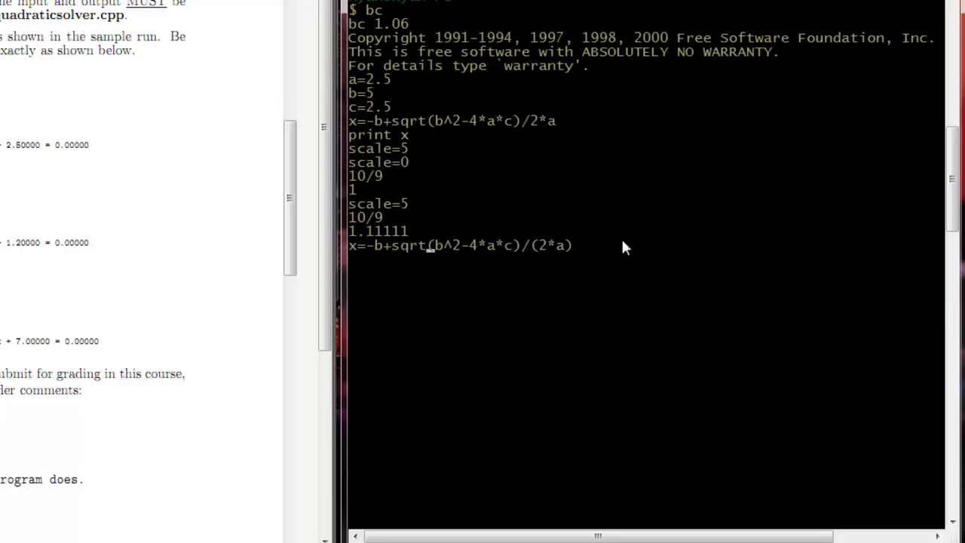
pyautogui.moveTo(672, 243)
pyautogui.write('(')
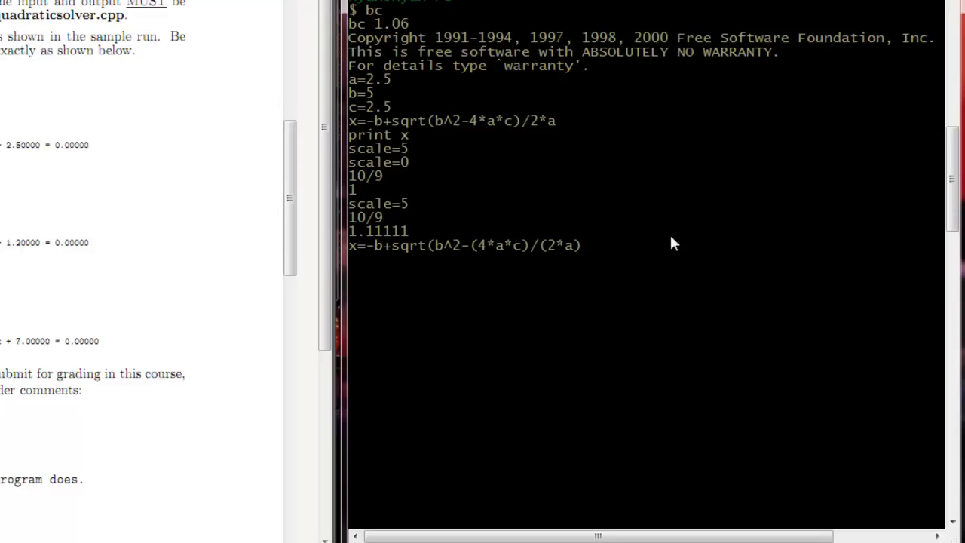
pyautogui.write(')')
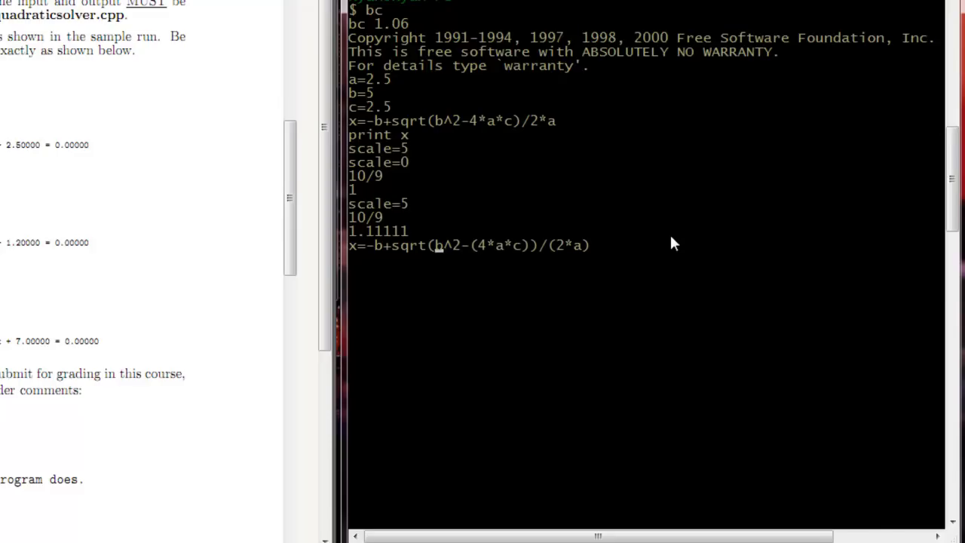
pyautogui.write('(')
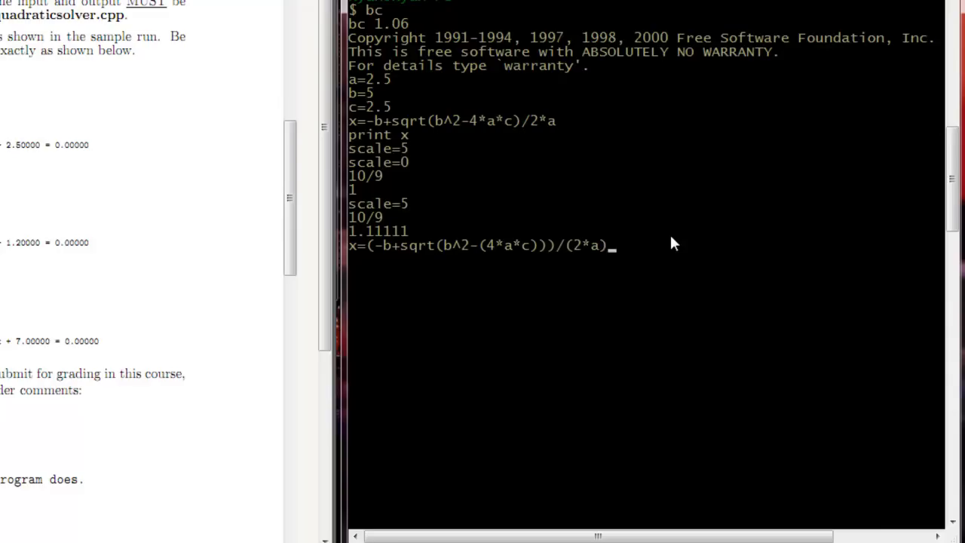
pyautogui.write('print x')
pyautogui.write('x=(-b-sqrt(b^2-(4*a*c)))/(2*a)')
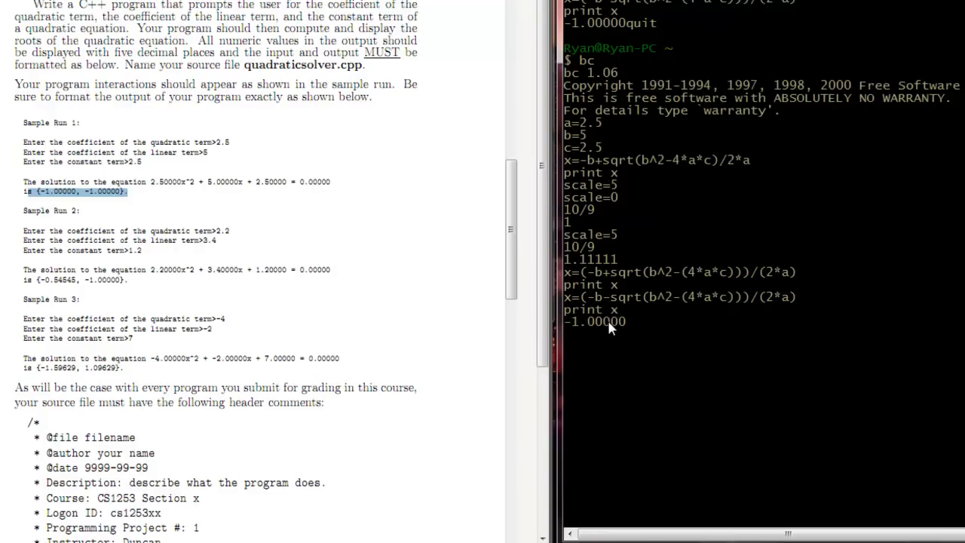
pyautogui.moveTo(324, 220)
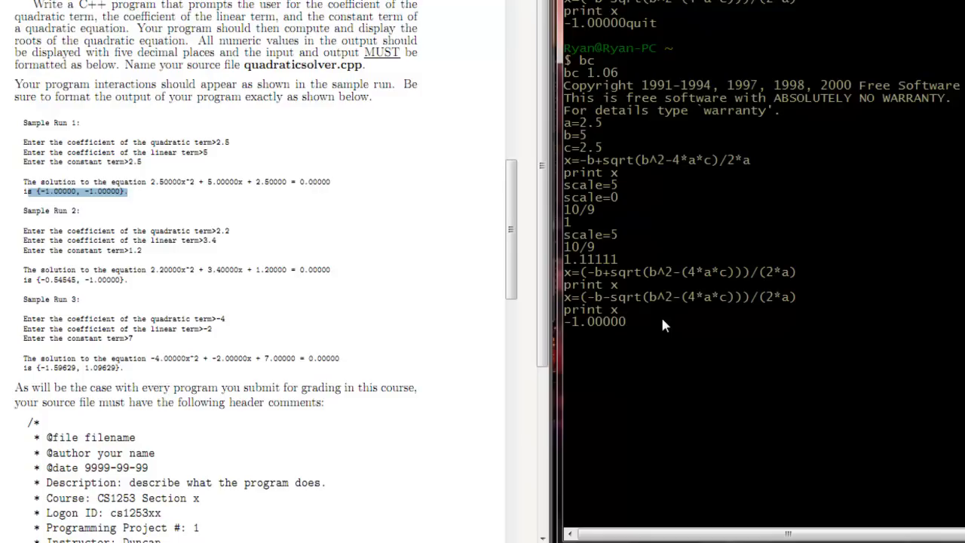
pyautogui.moveTo(639, 304)
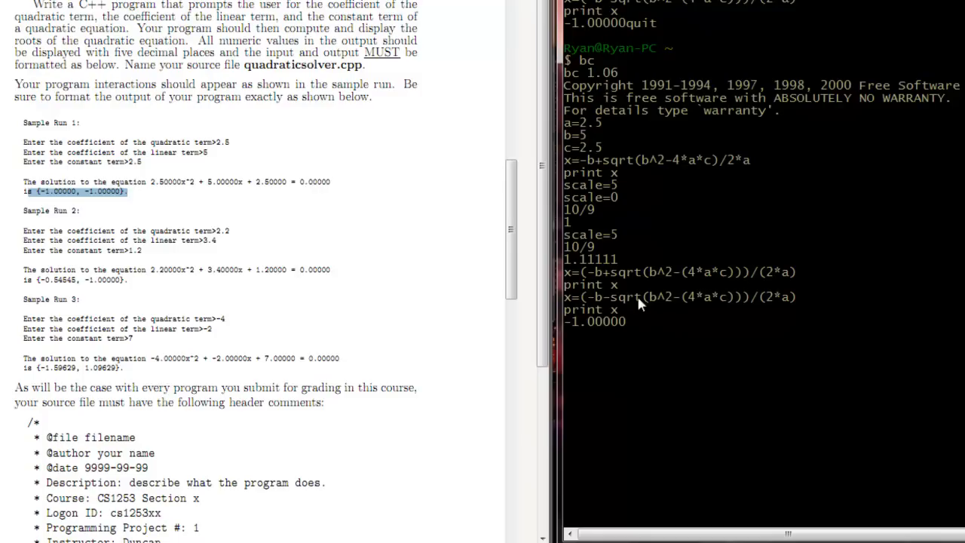
pyautogui.moveTo(717, 316)
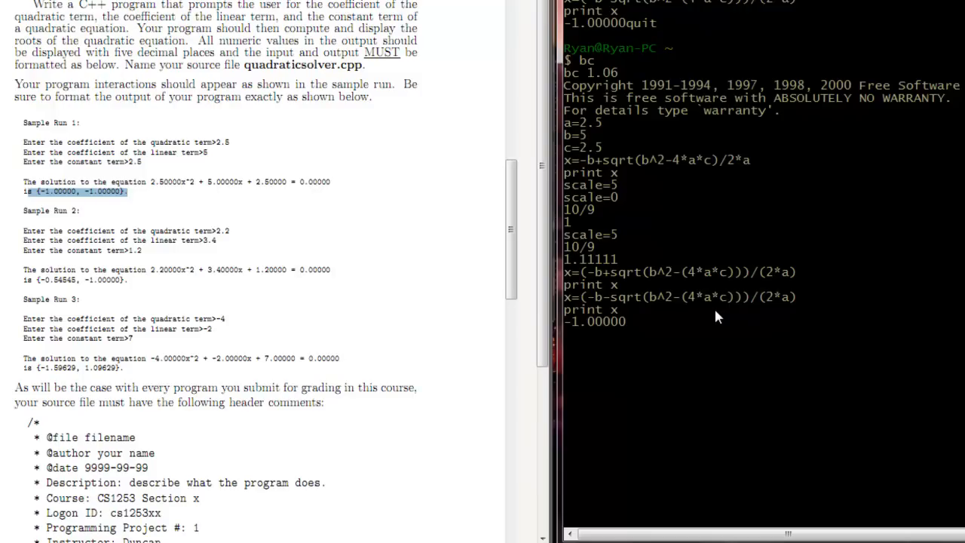
pyautogui.moveTo(712, 319)
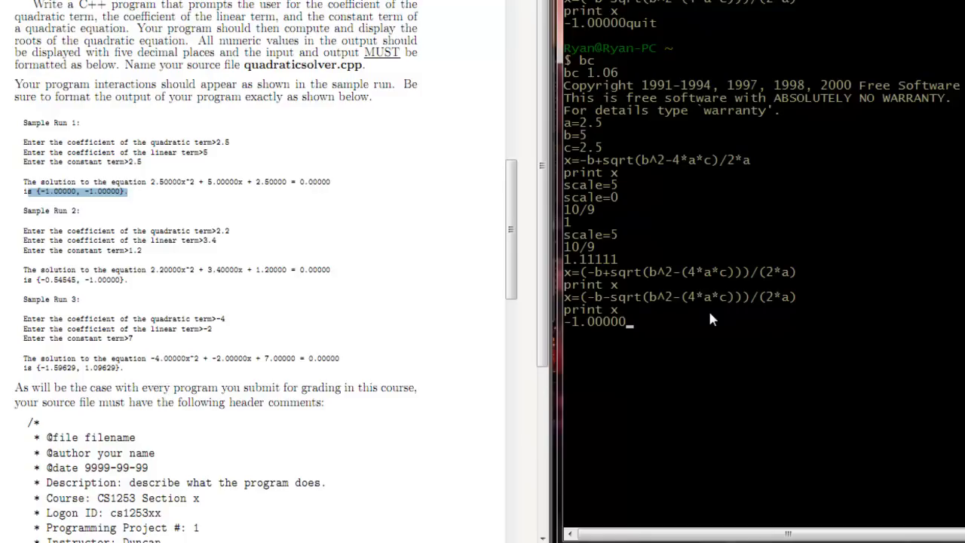
pyautogui.moveTo(627, 318)
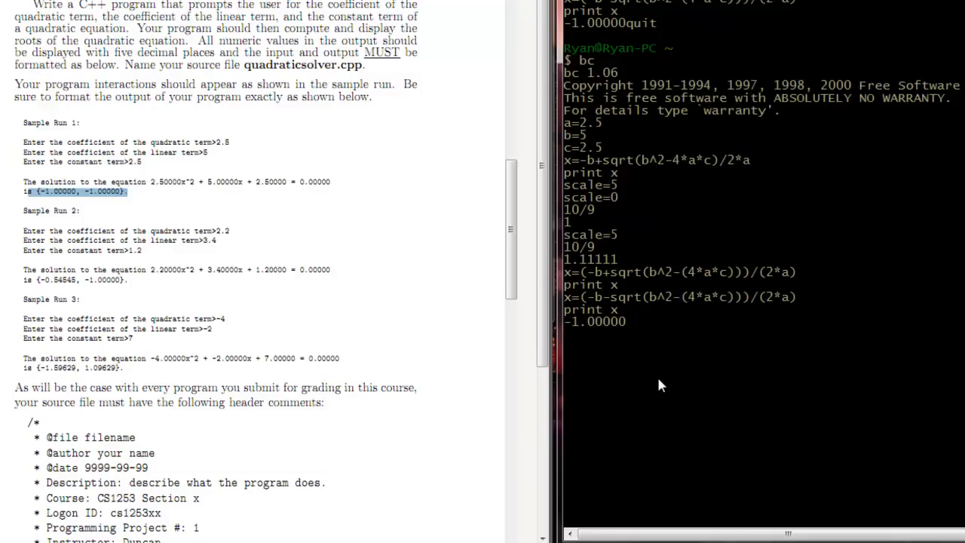
# - Quit bc and run info bc at the Bash prompt
pyautogui.write('q')
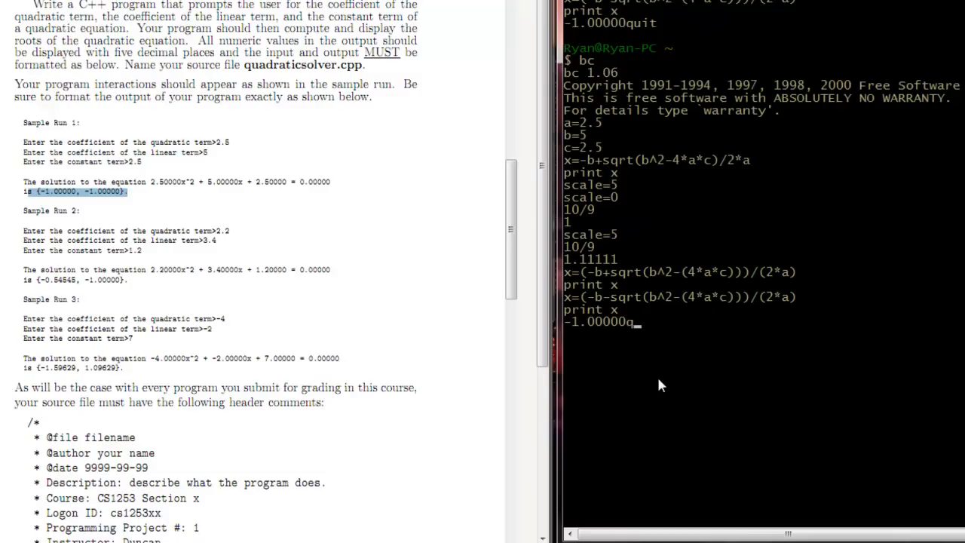
pyautogui.write('ifno')
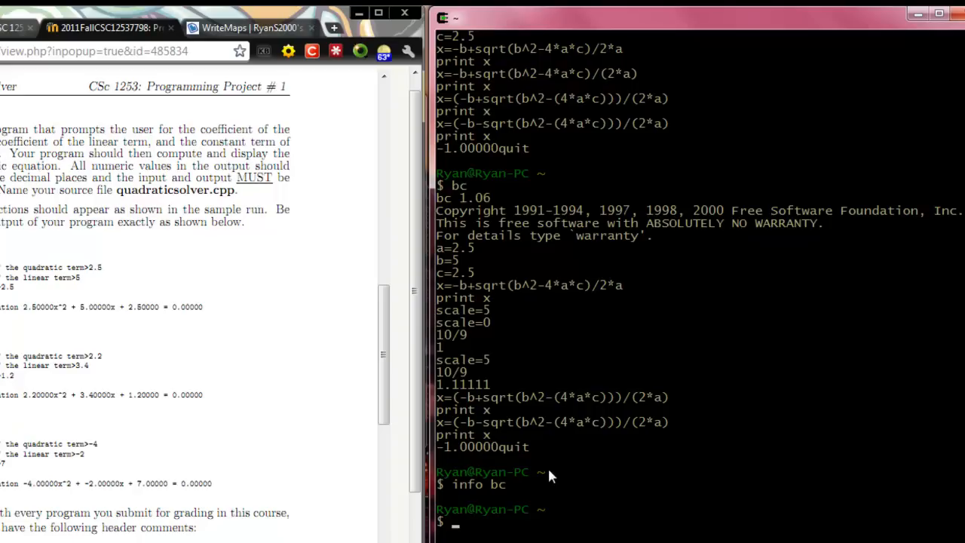
pyautogui.moveTo(189, 450)
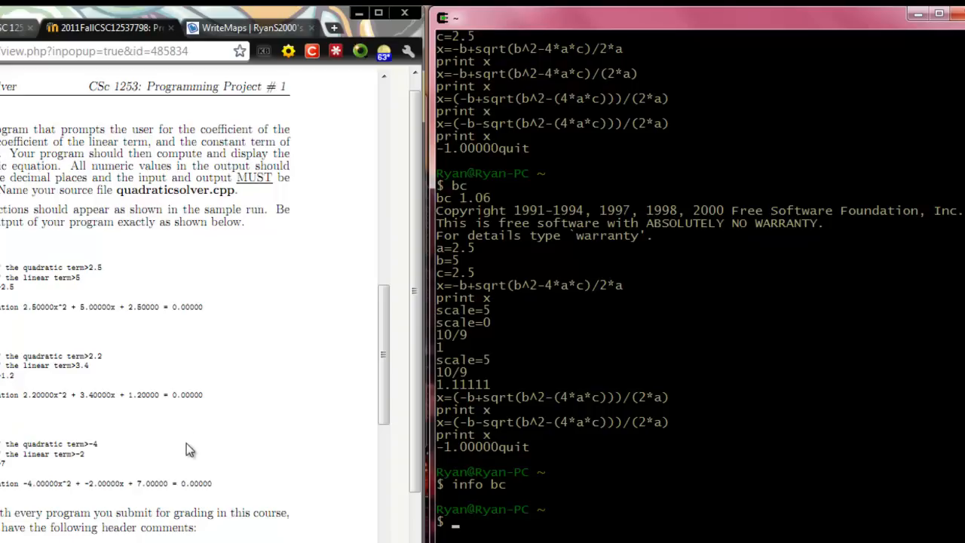